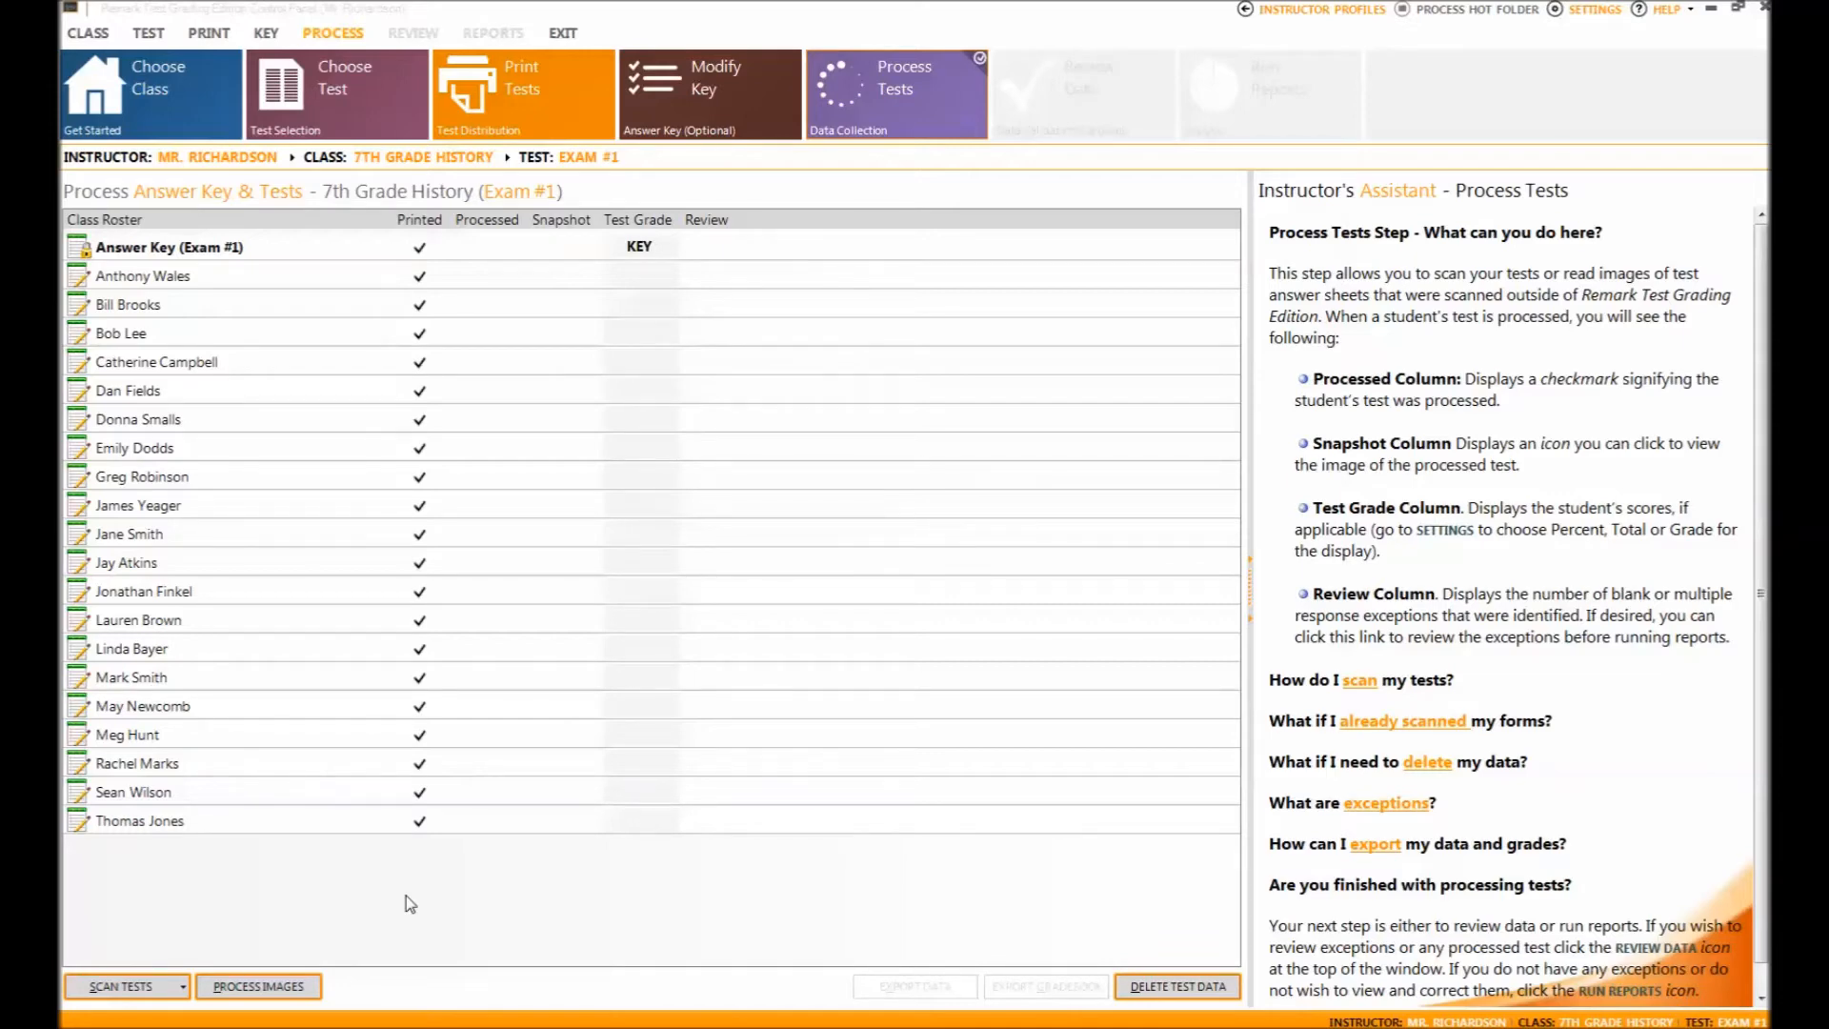
Start Process Images and browse for the scanned image folder.
left_click(258, 985)
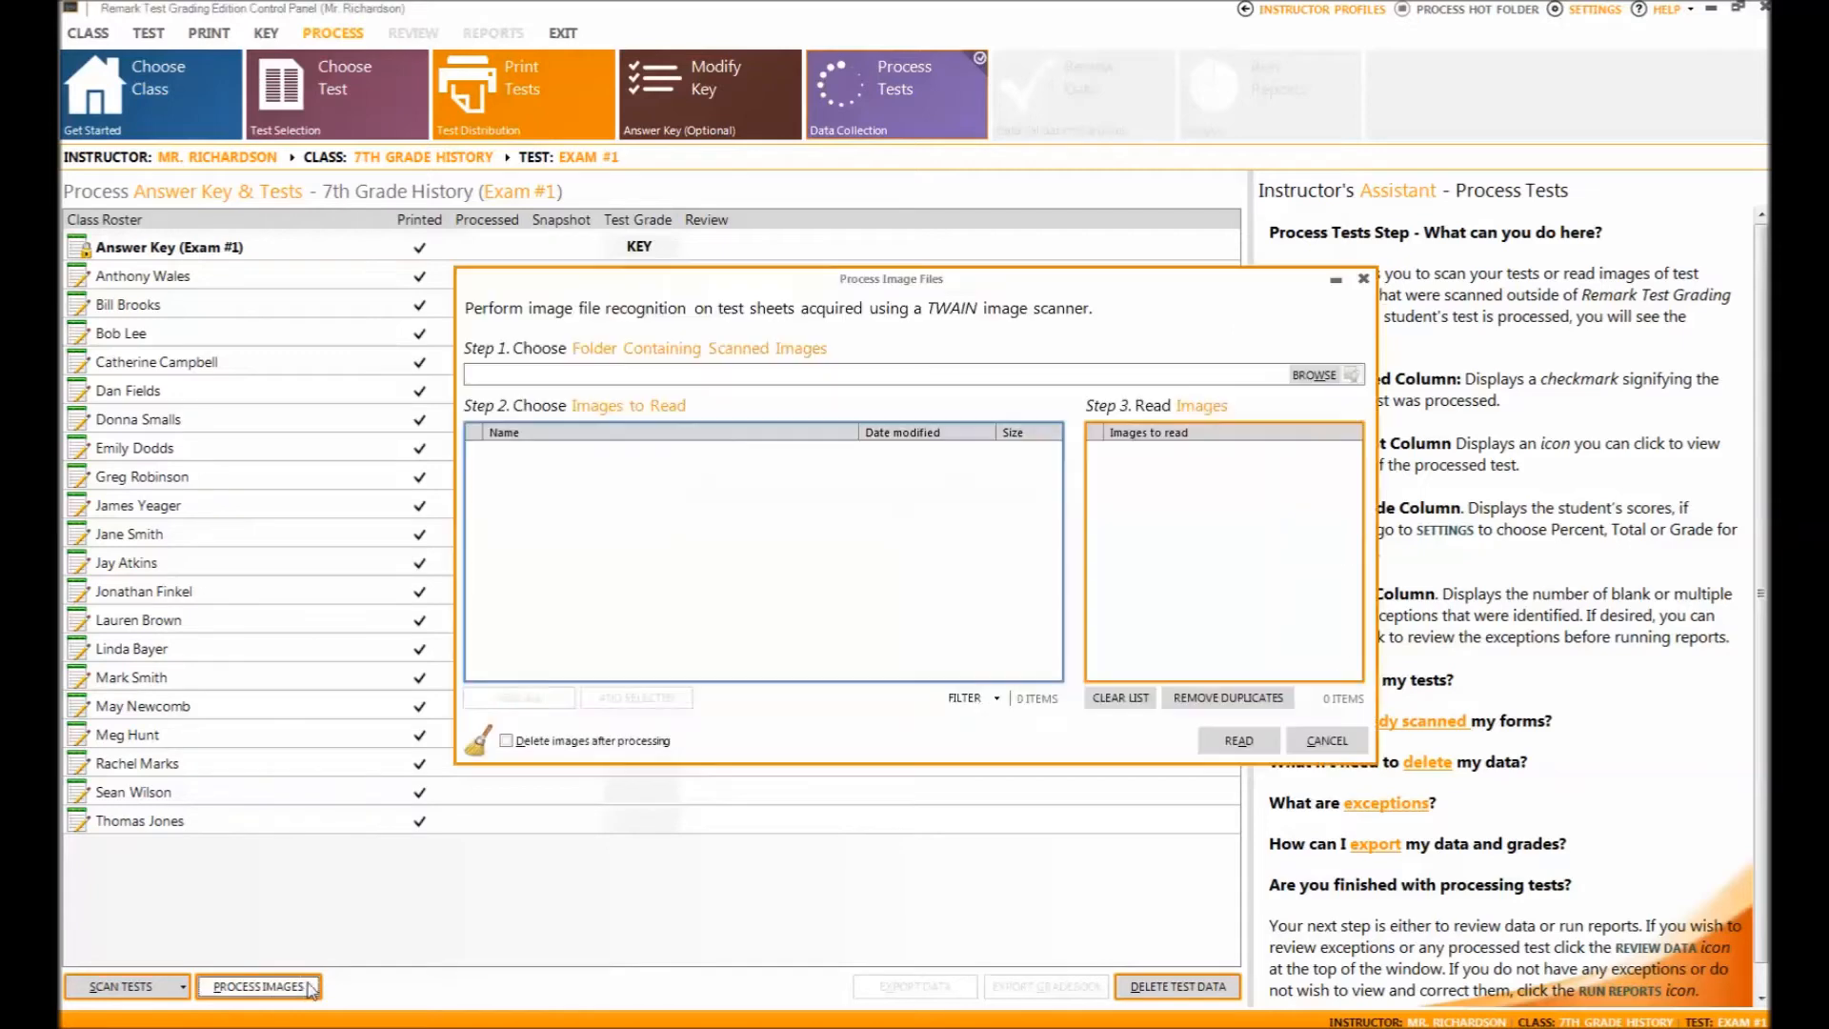
left_click(1315, 374)
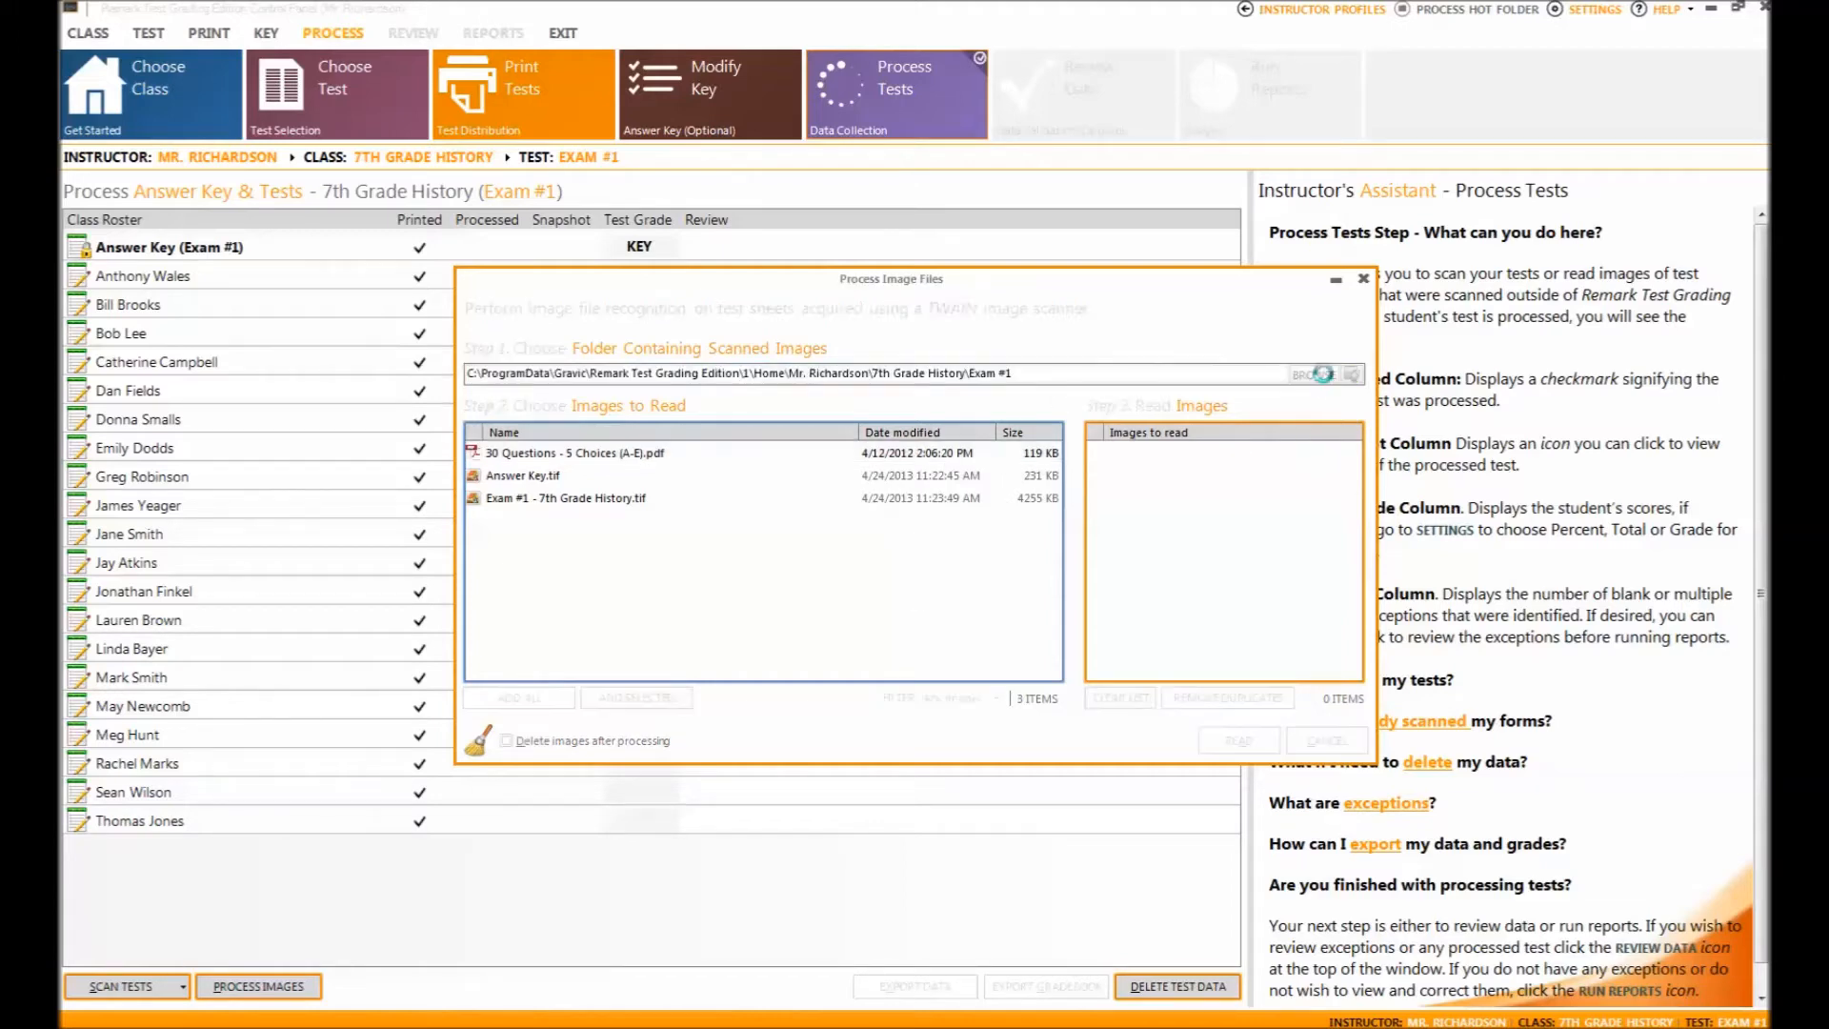
Confirm Exam #1 under 7th Grade History as the image folder and select Answer Key.tif.
left_click(1318, 374)
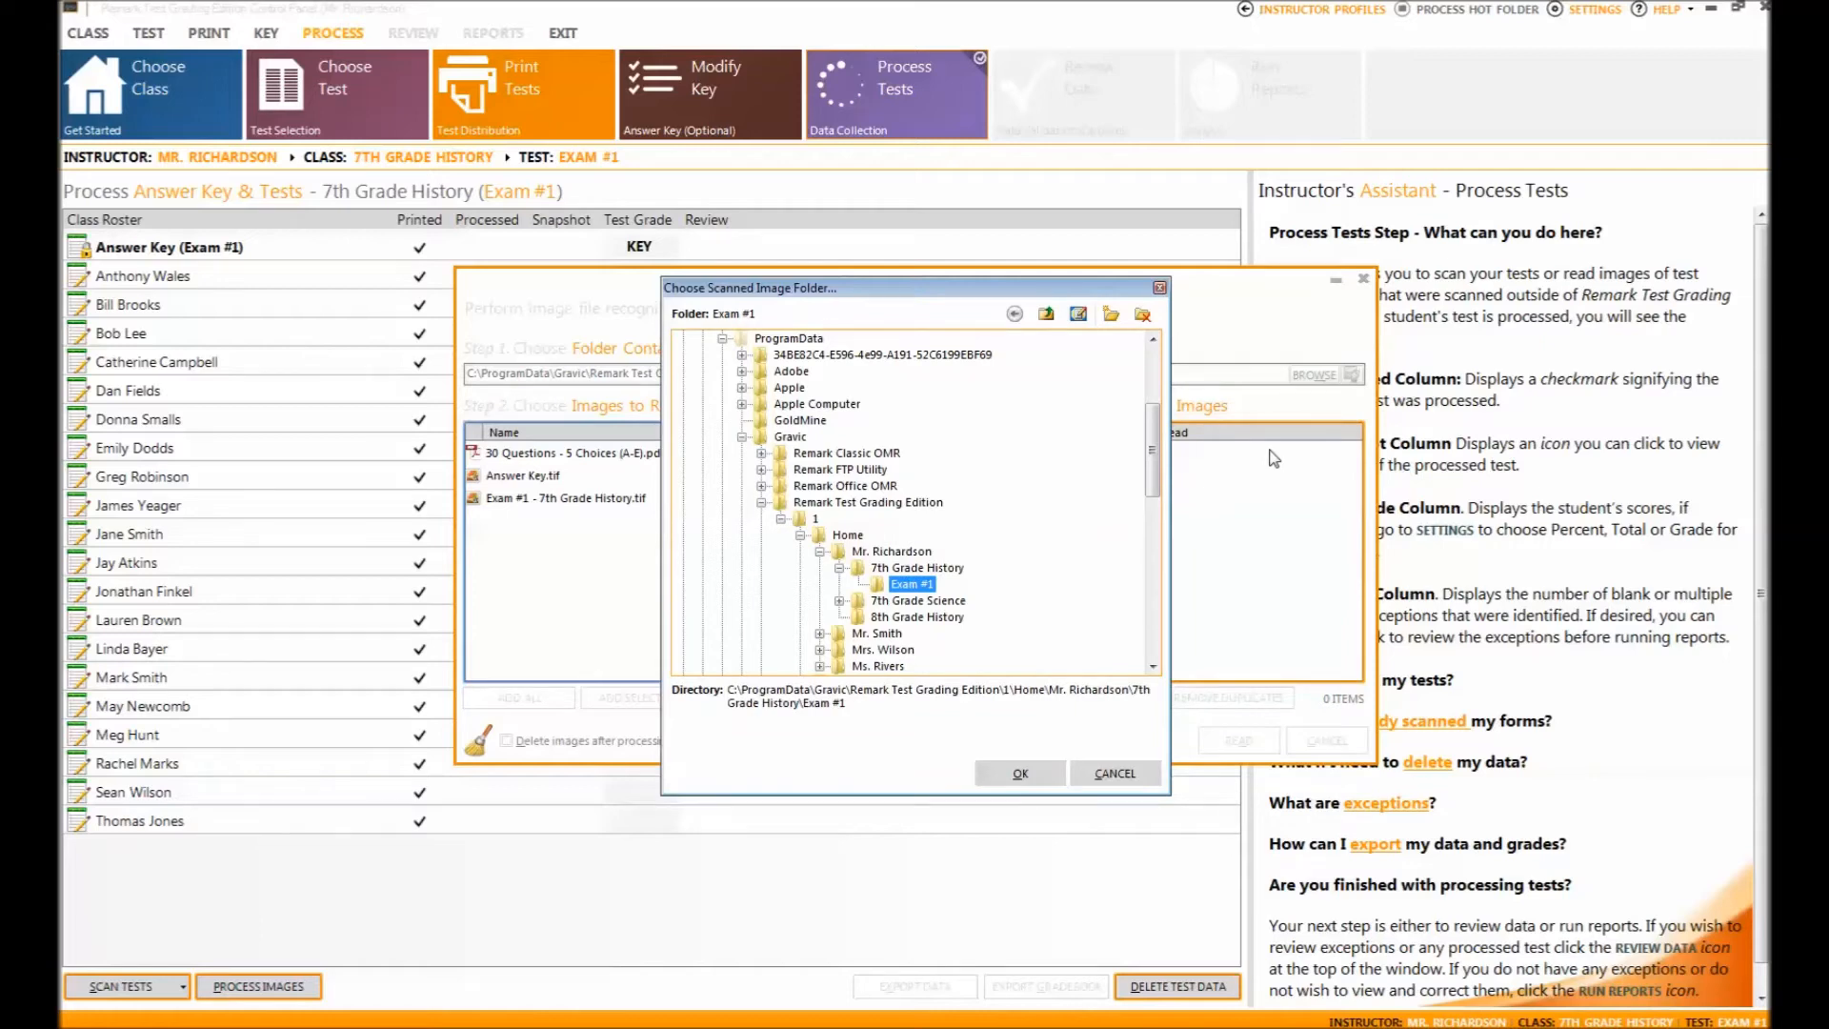
left_click(1017, 773)
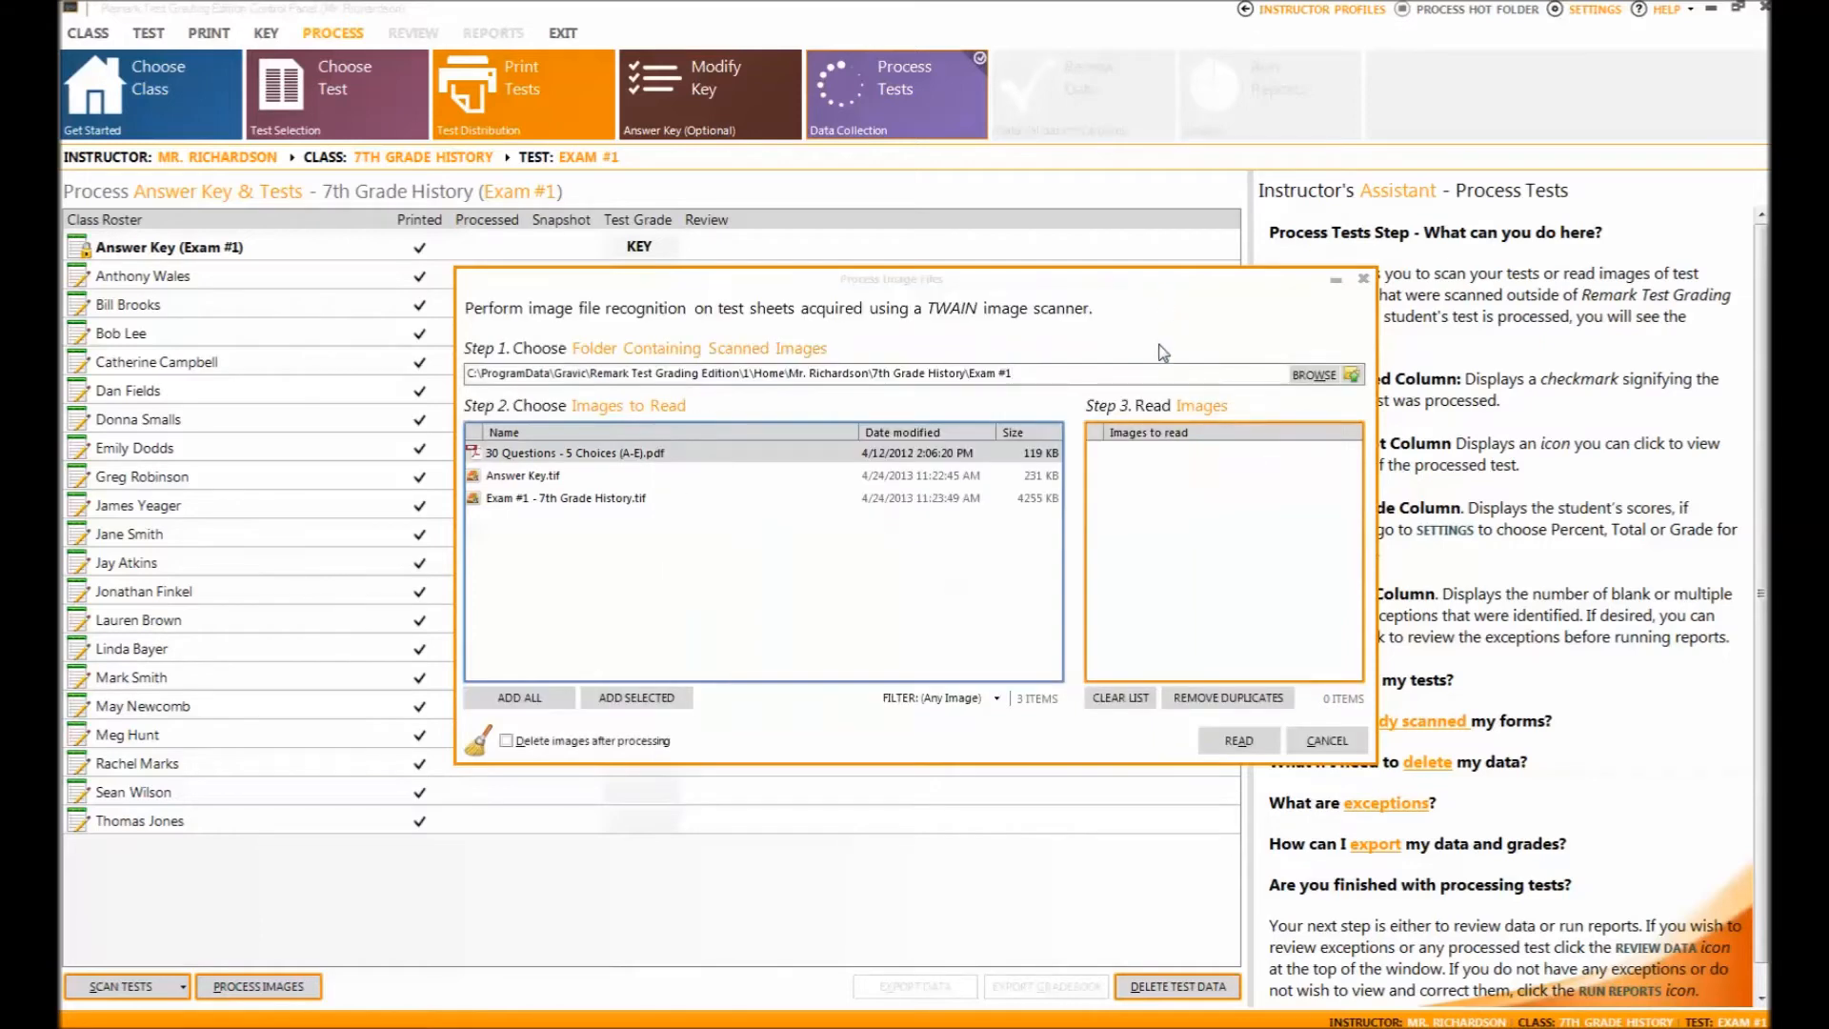
mouse_move(802, 614)
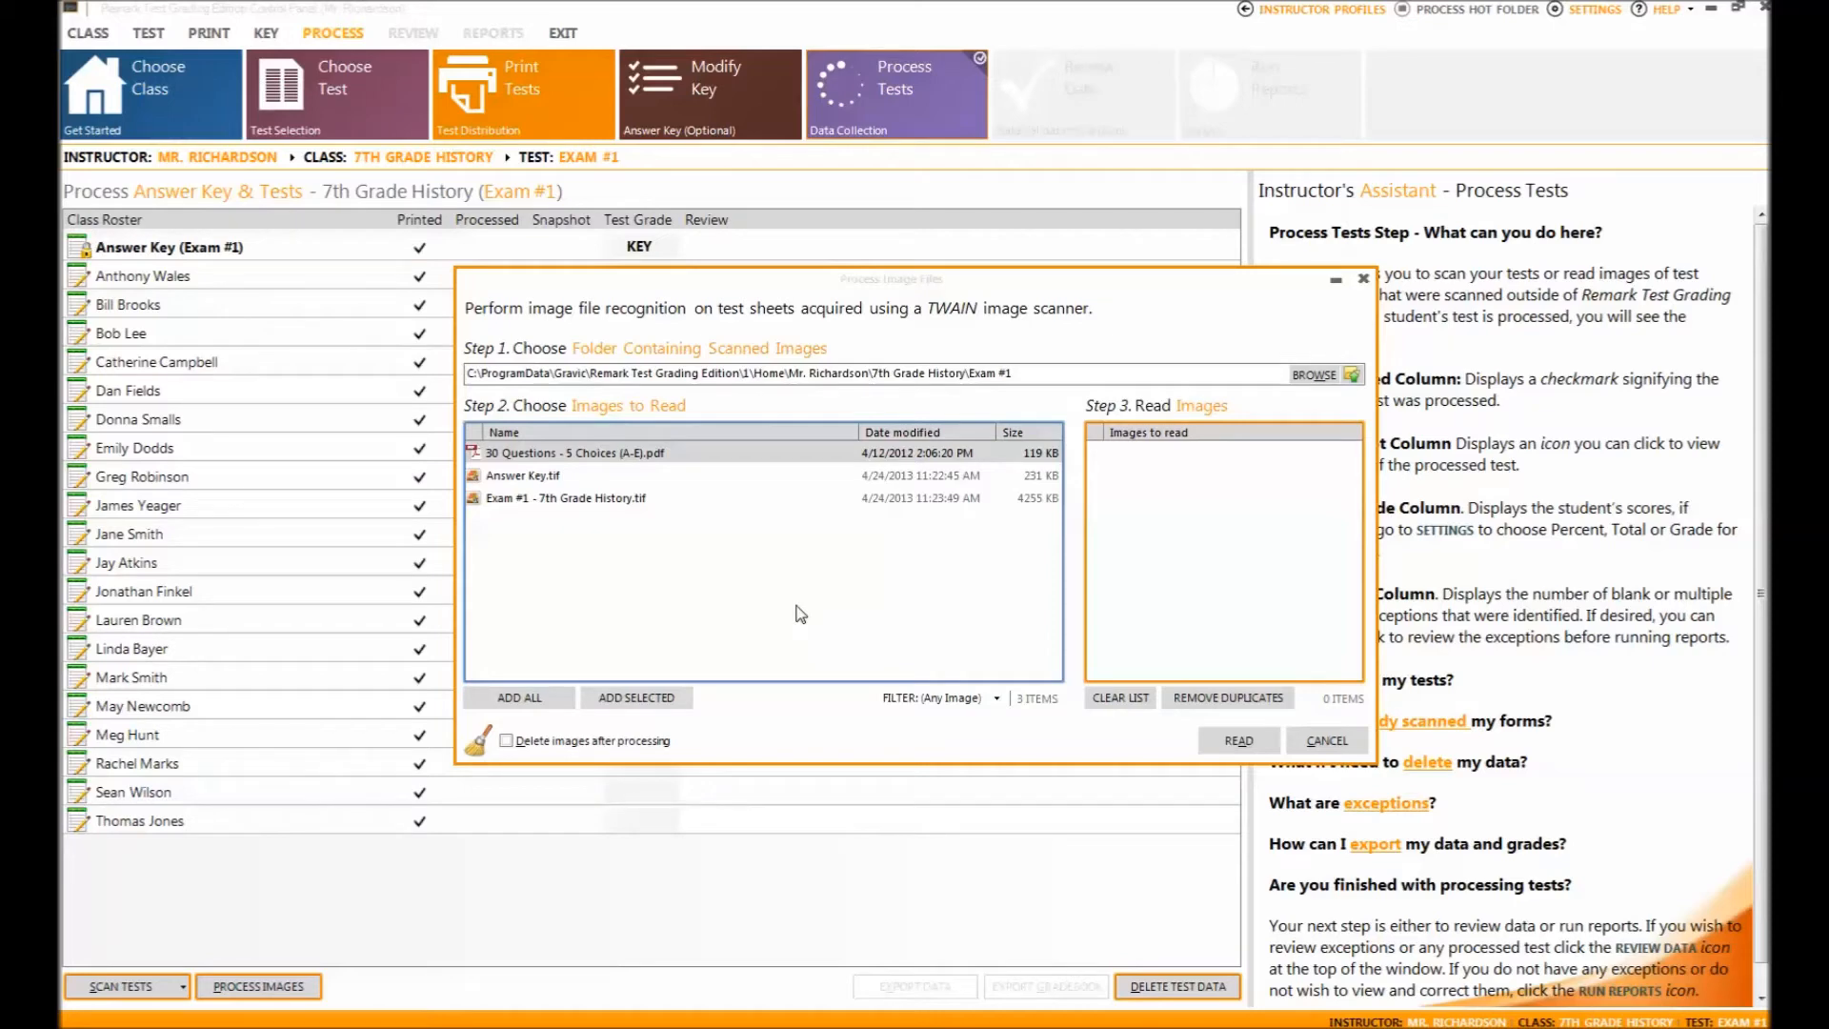
left_click(537, 474)
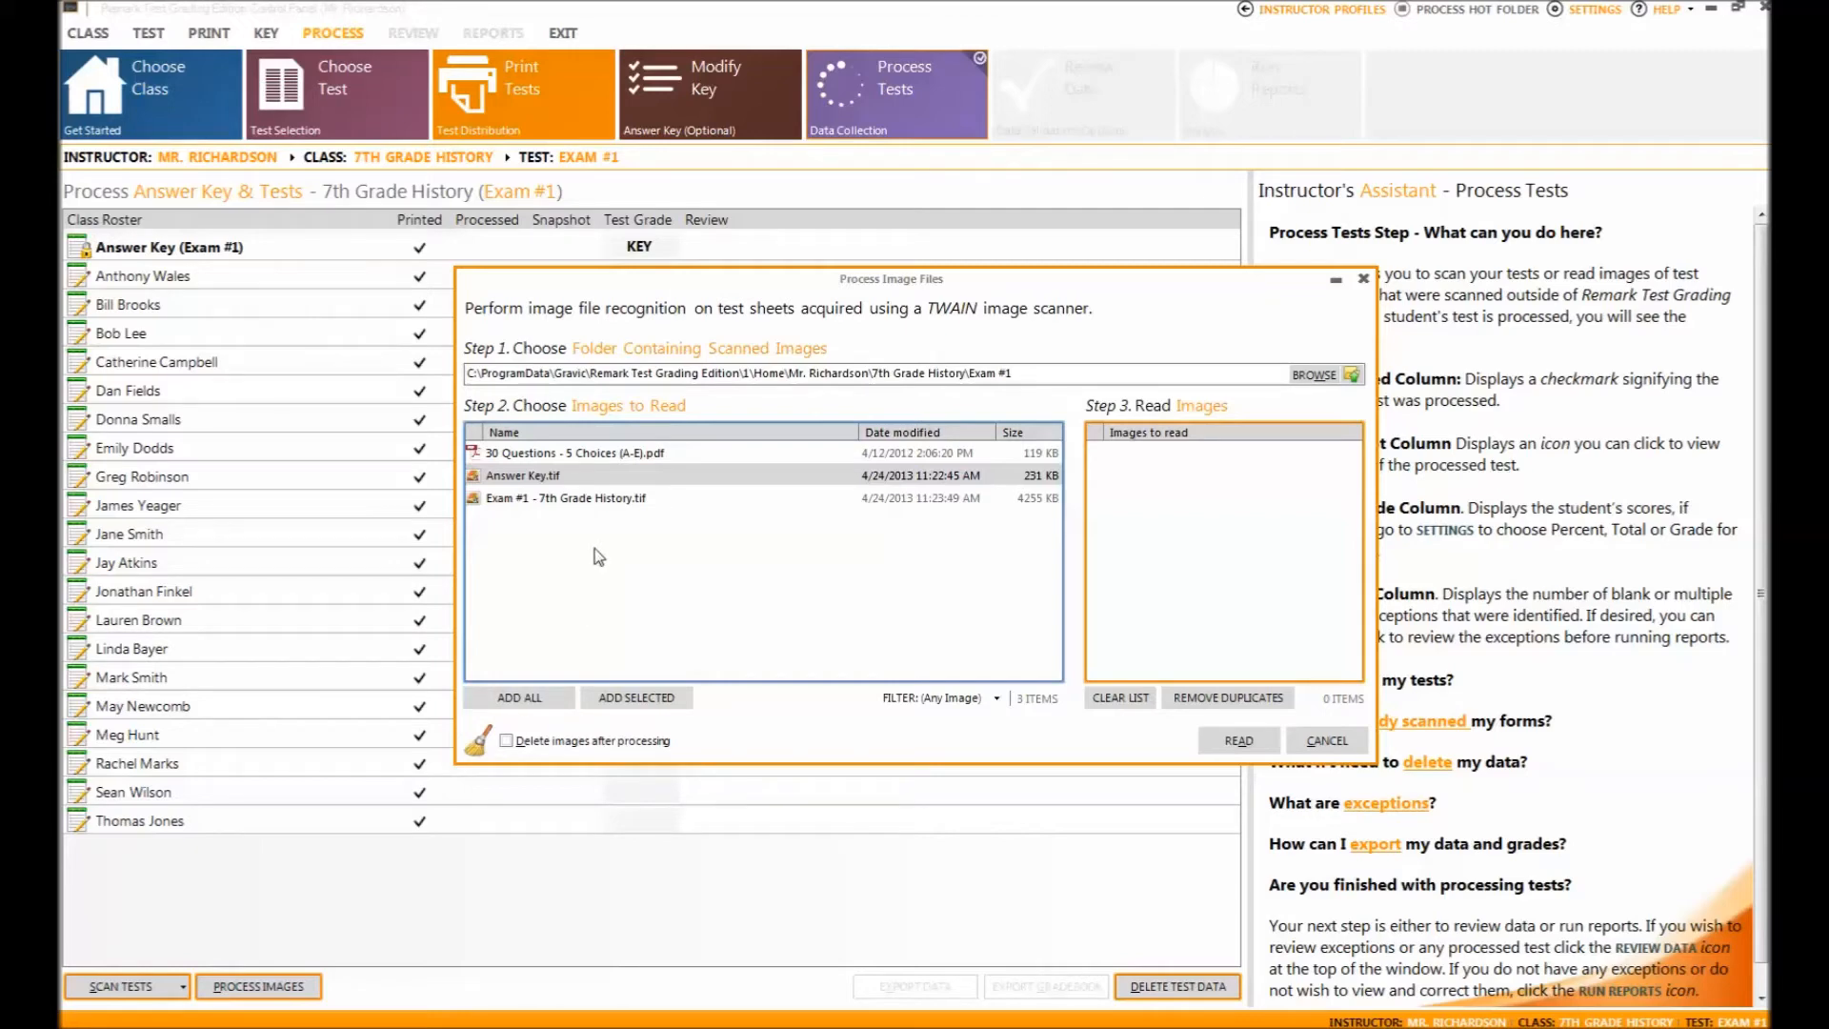
Add Answer Key.tif and Exam #1 - 7th Grade History.tif to the read list and read them.
left_click(566, 497)
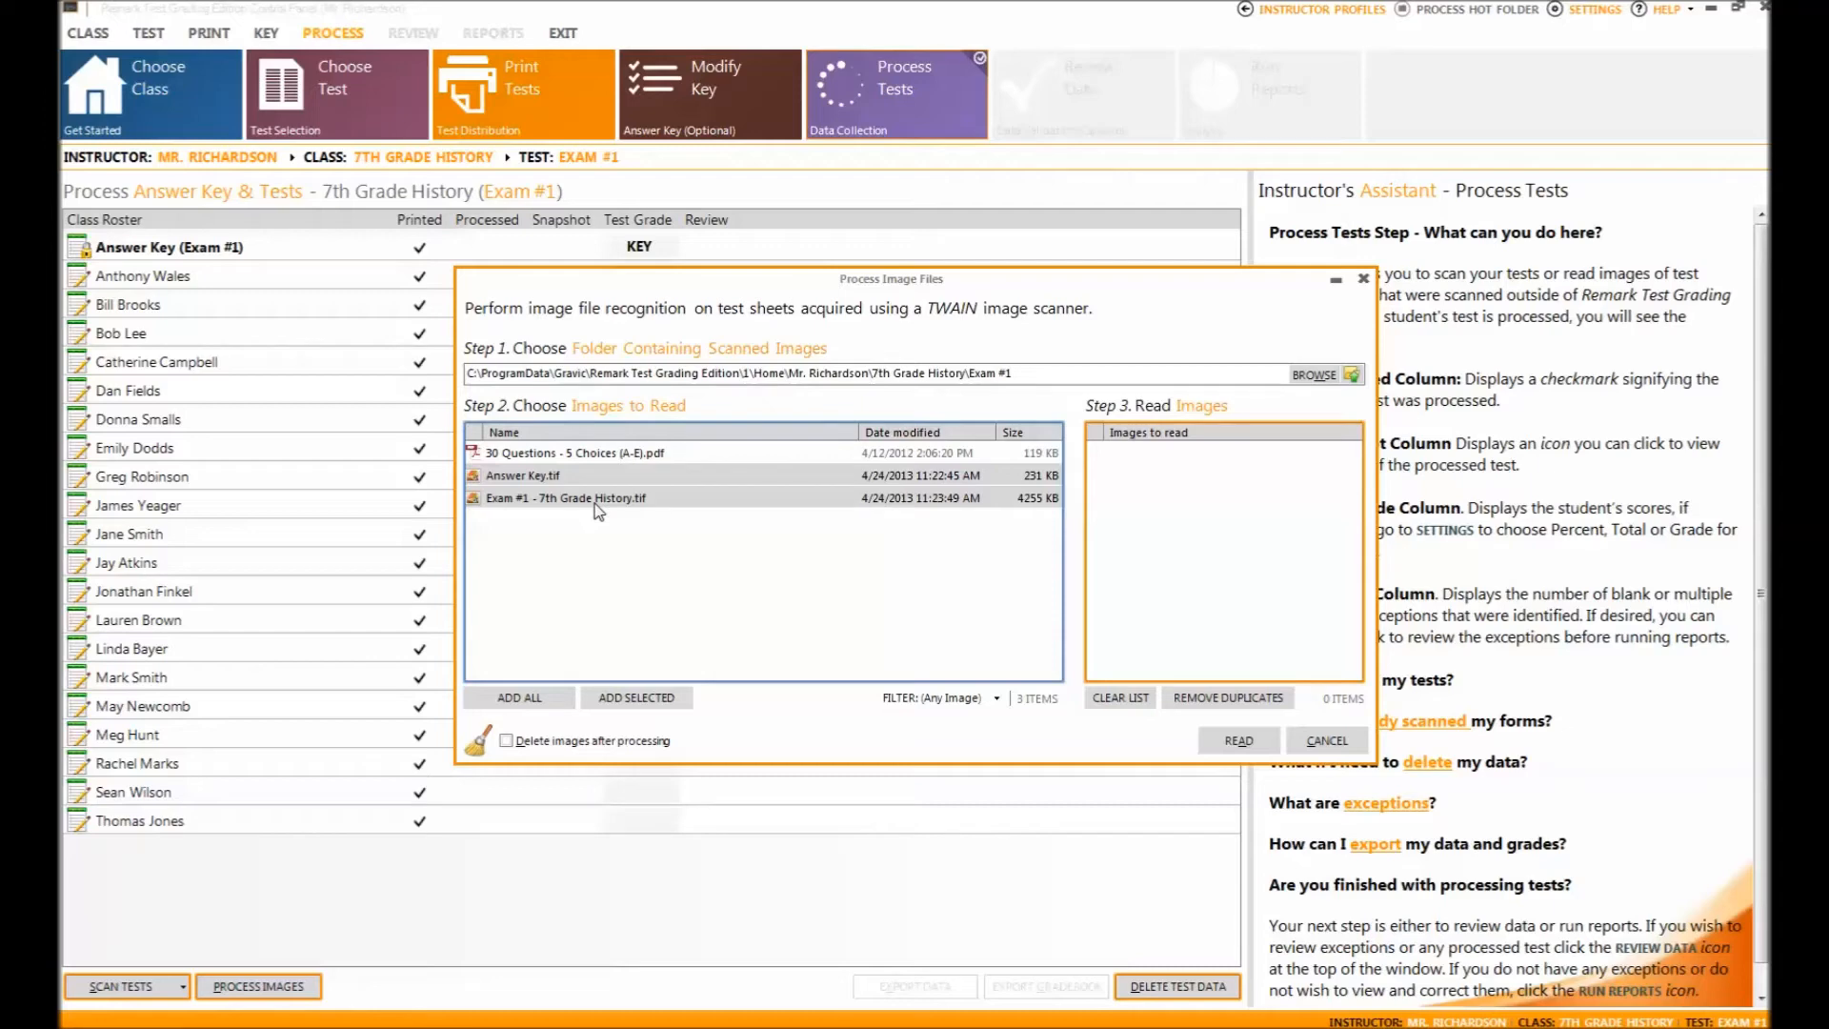
left_click(636, 698)
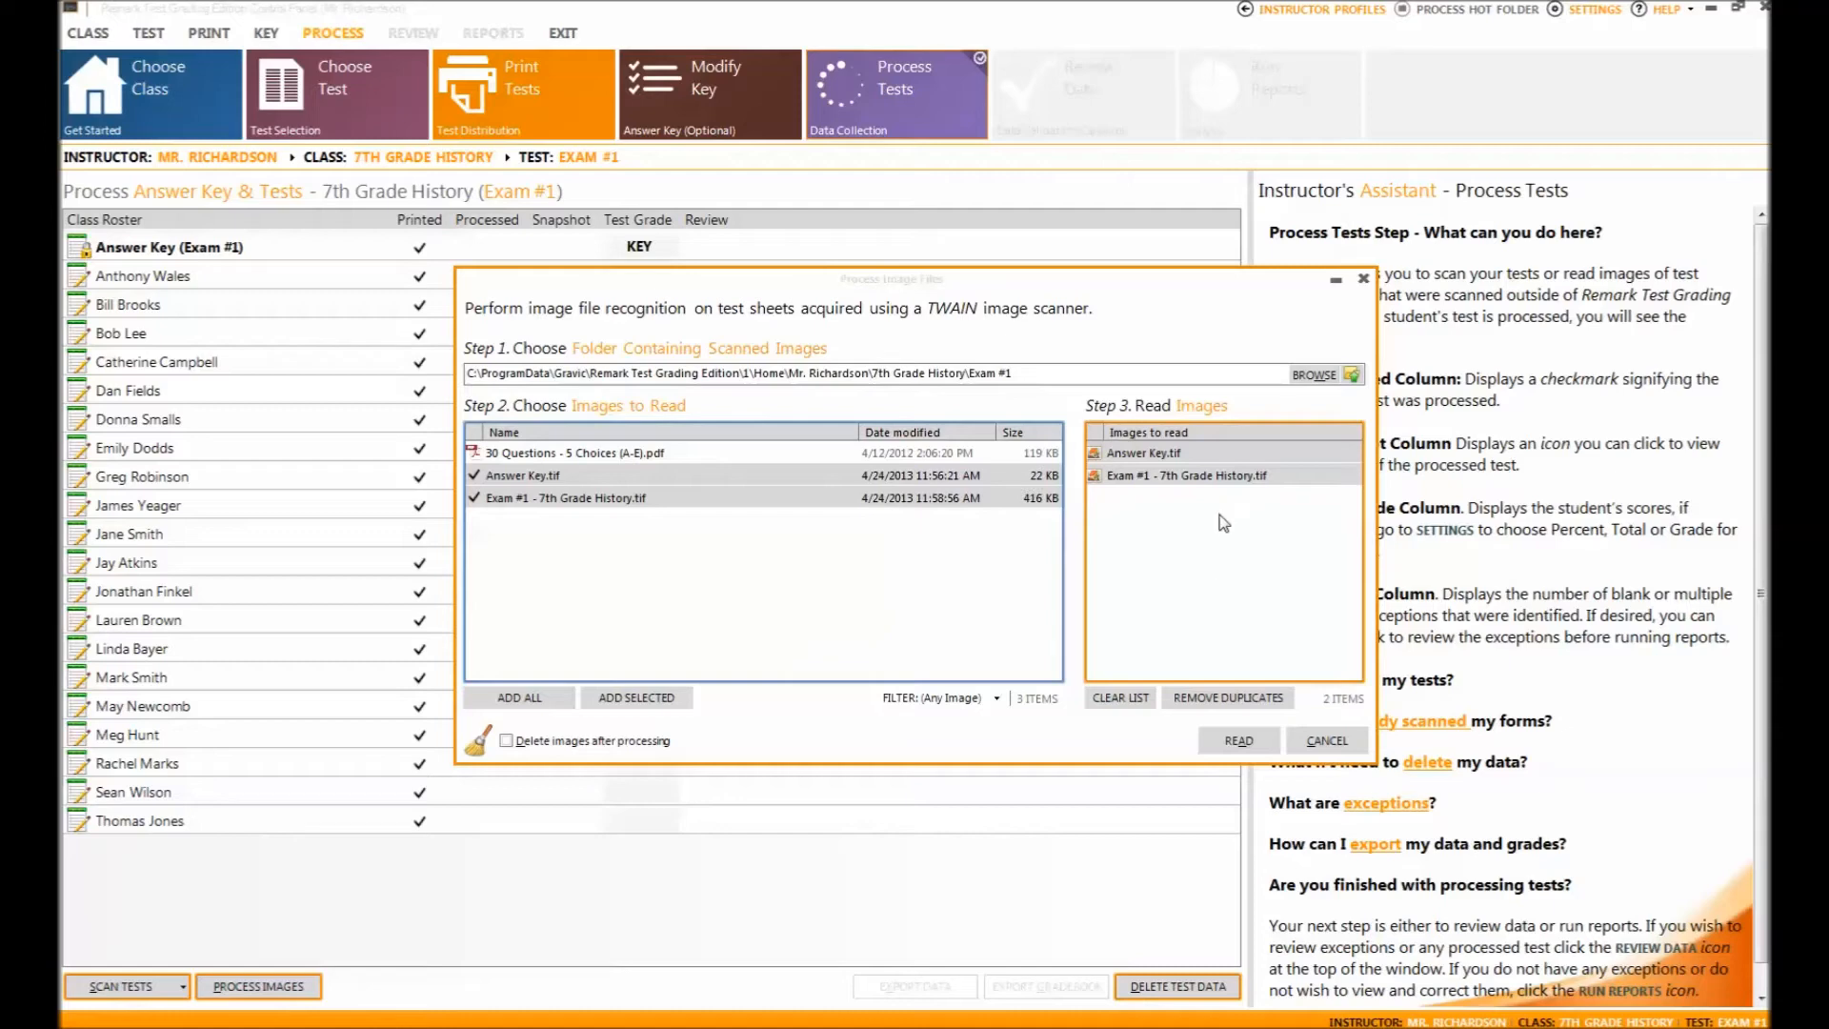
left_click(1237, 739)
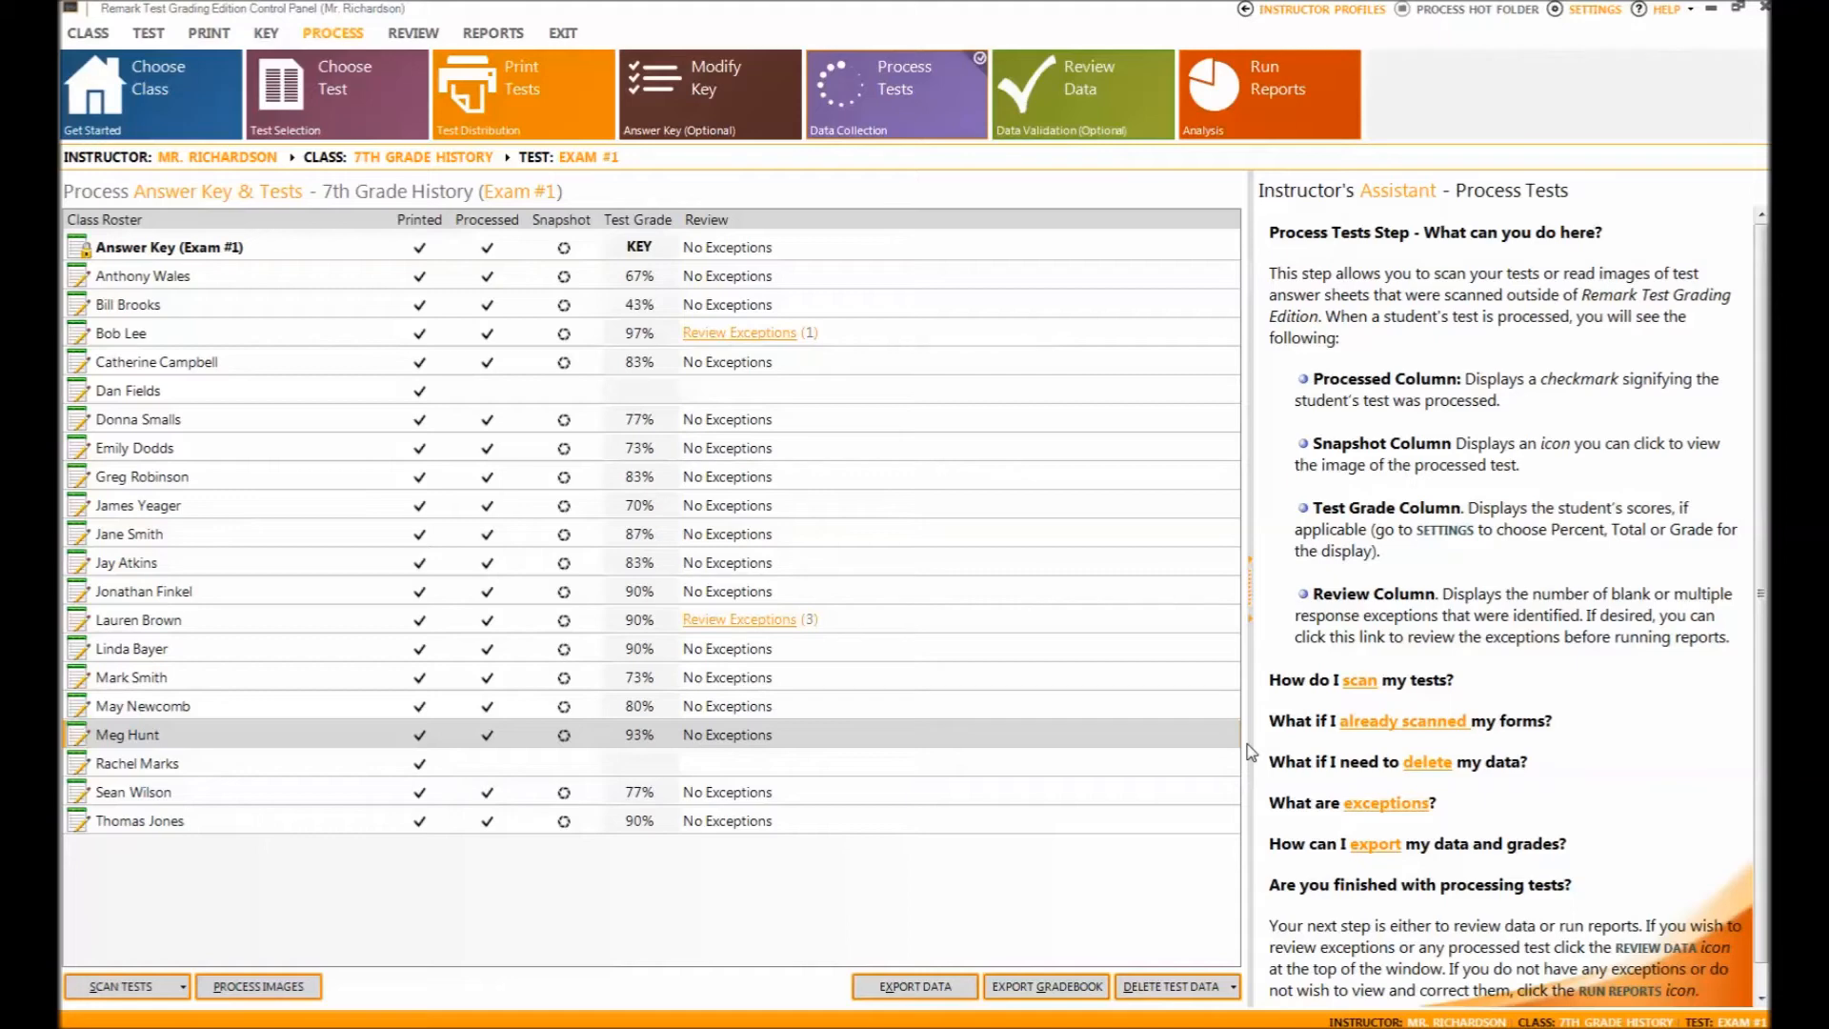
mouse_move(1067, 738)
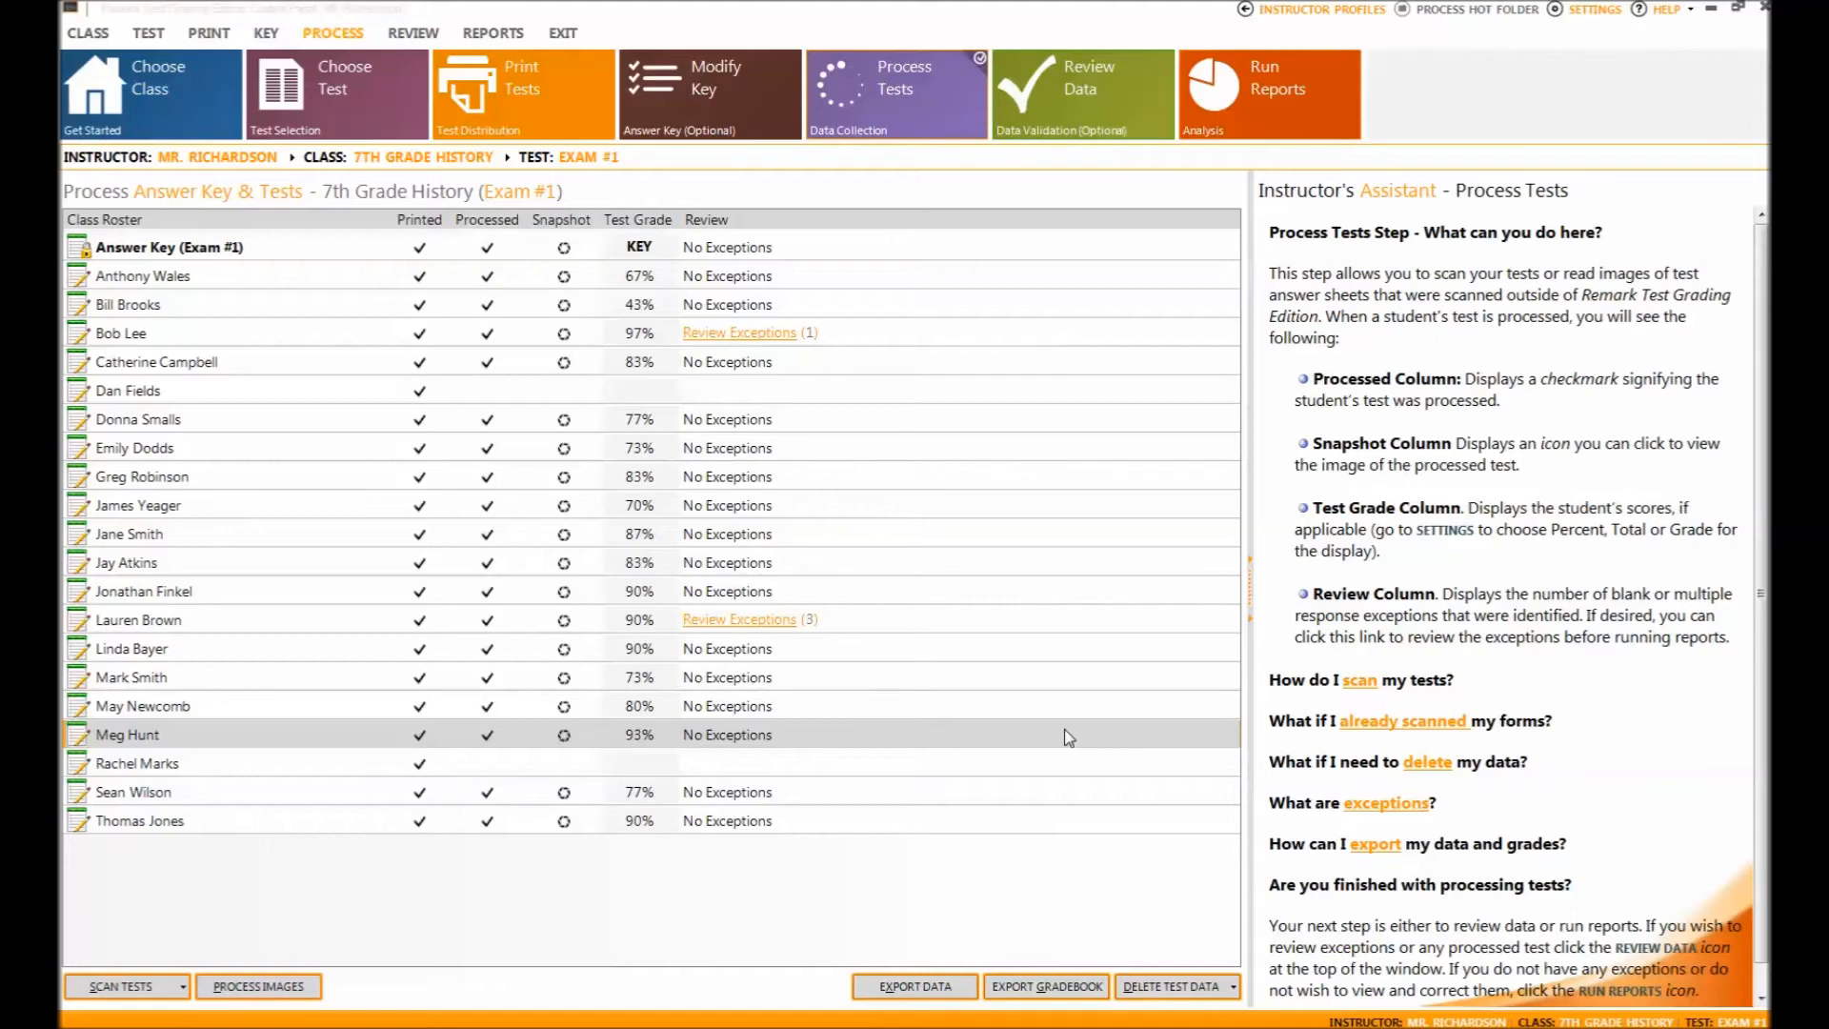
mouse_move(563, 284)
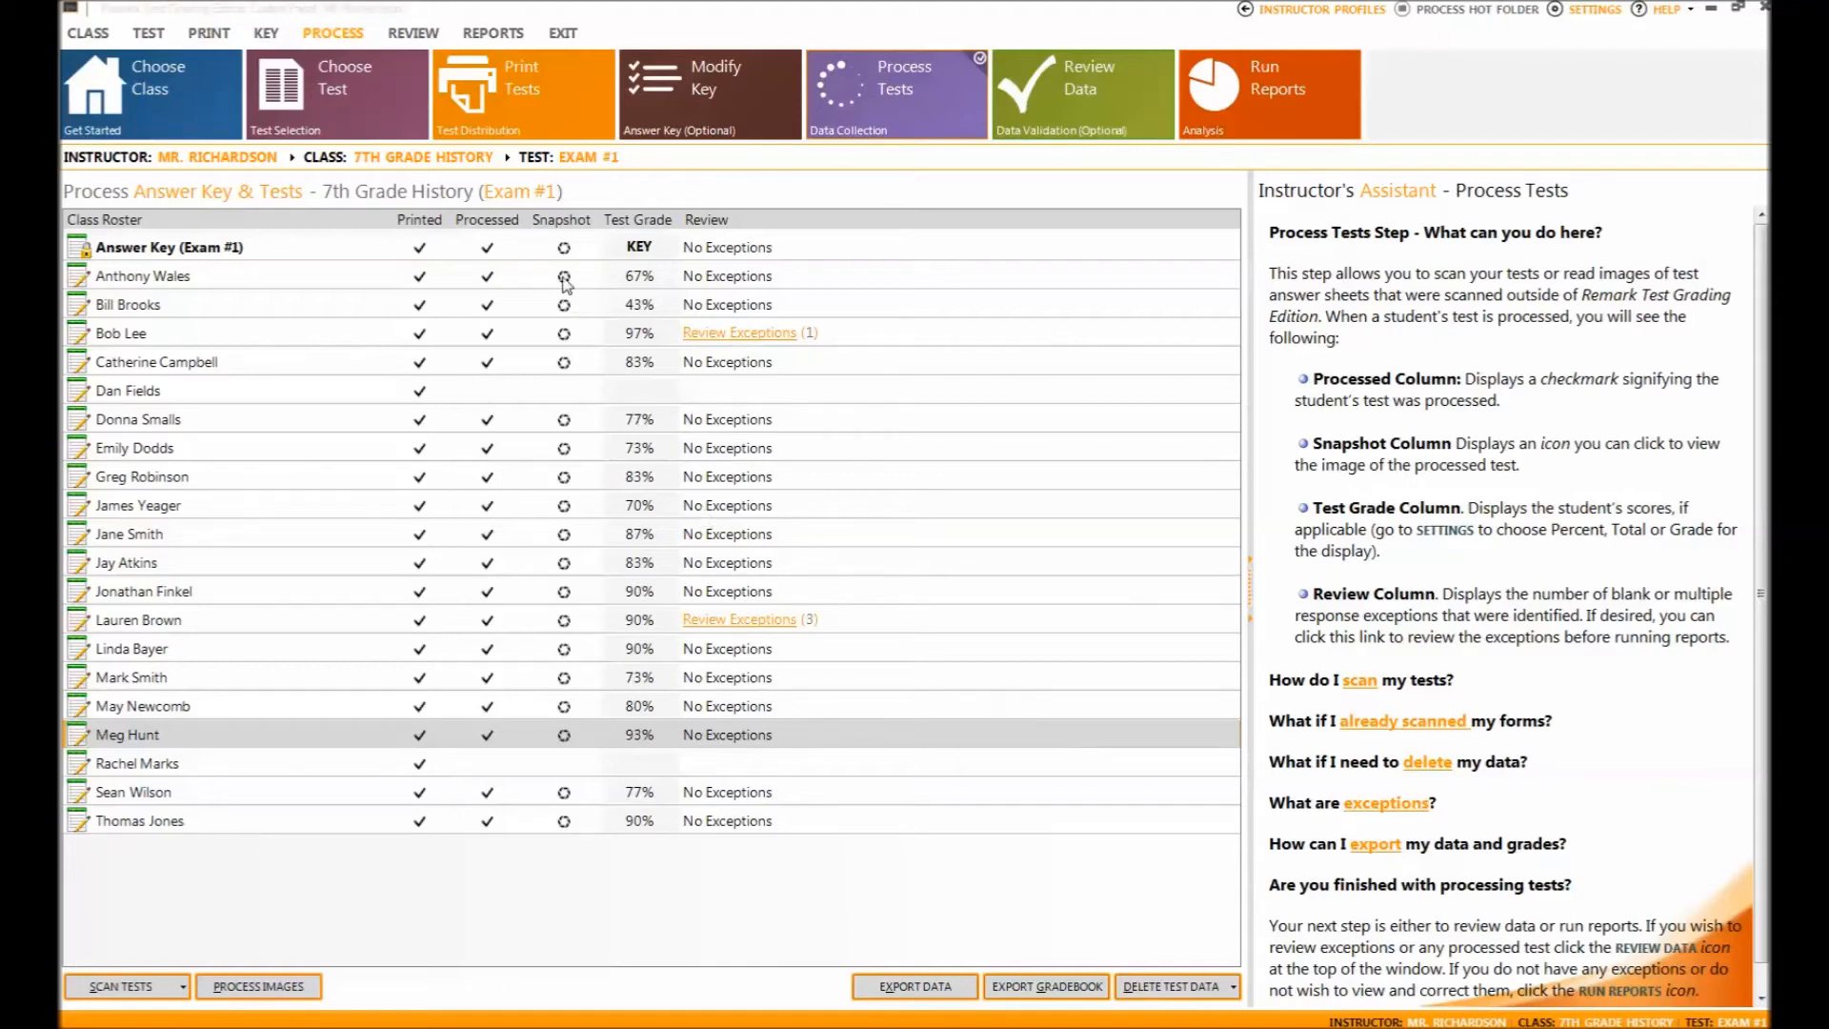
left_click(564, 277)
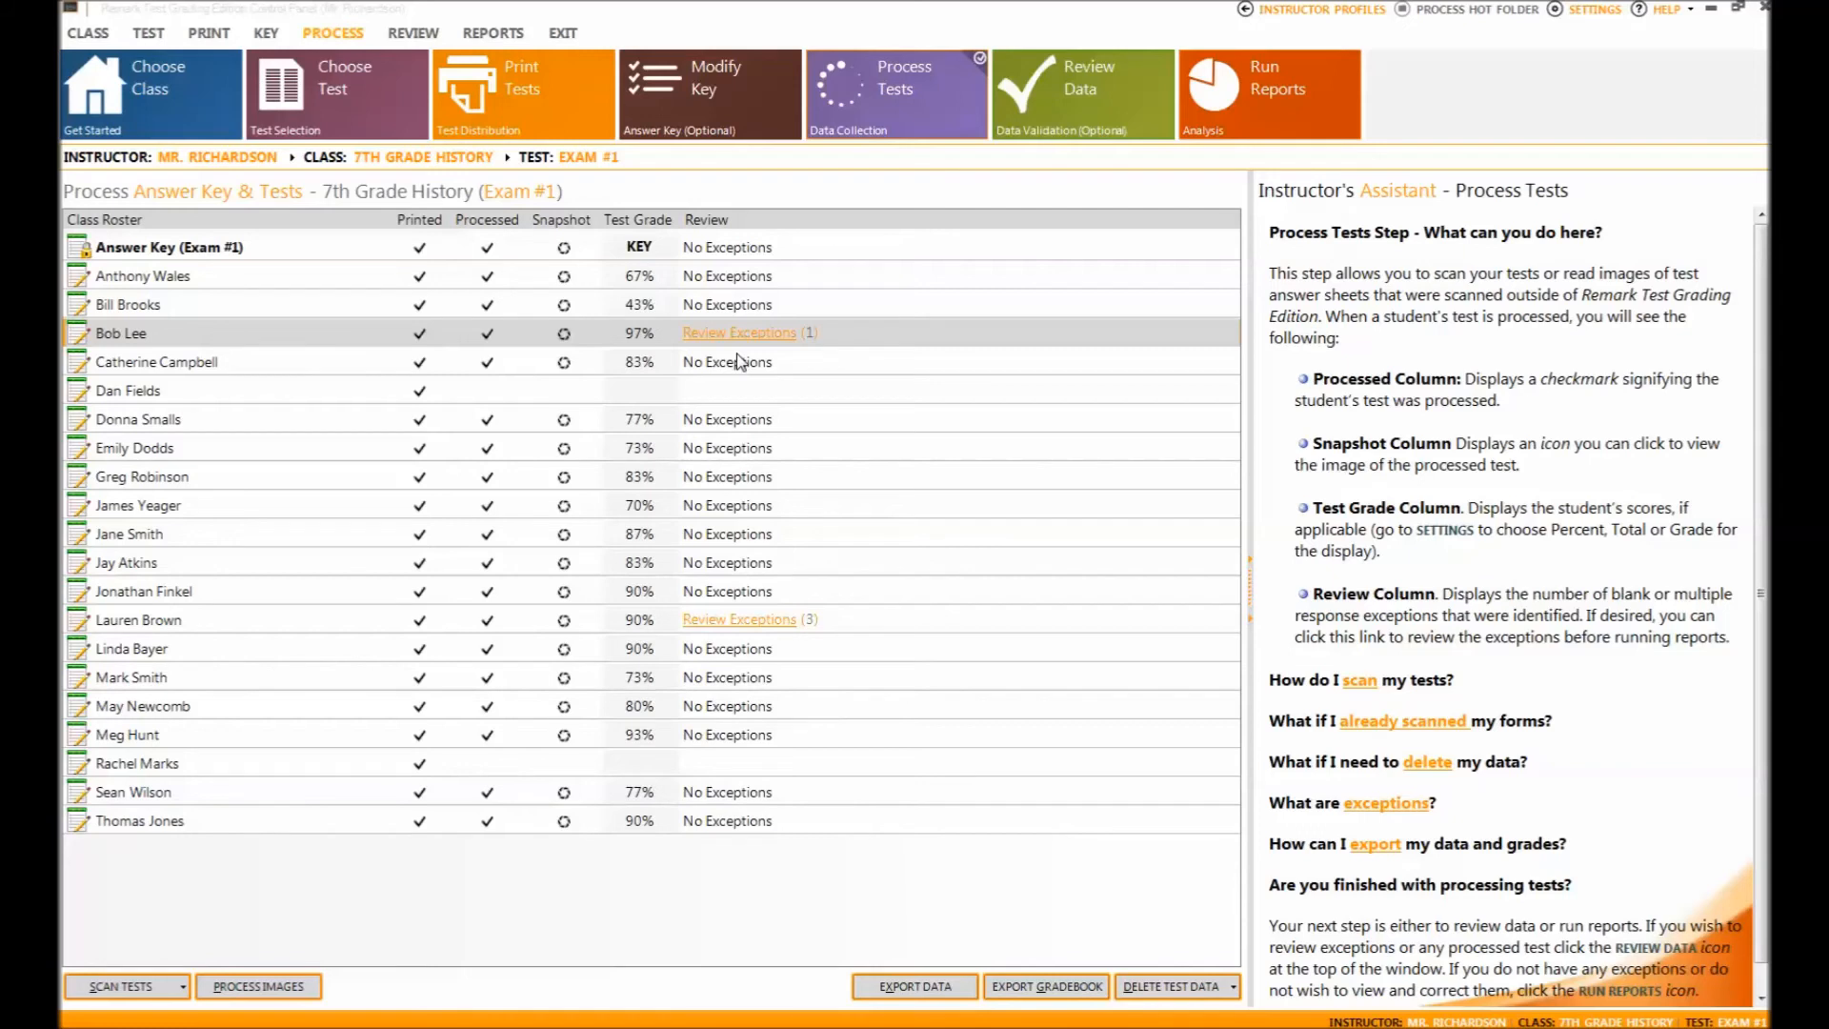
mouse_move(741, 361)
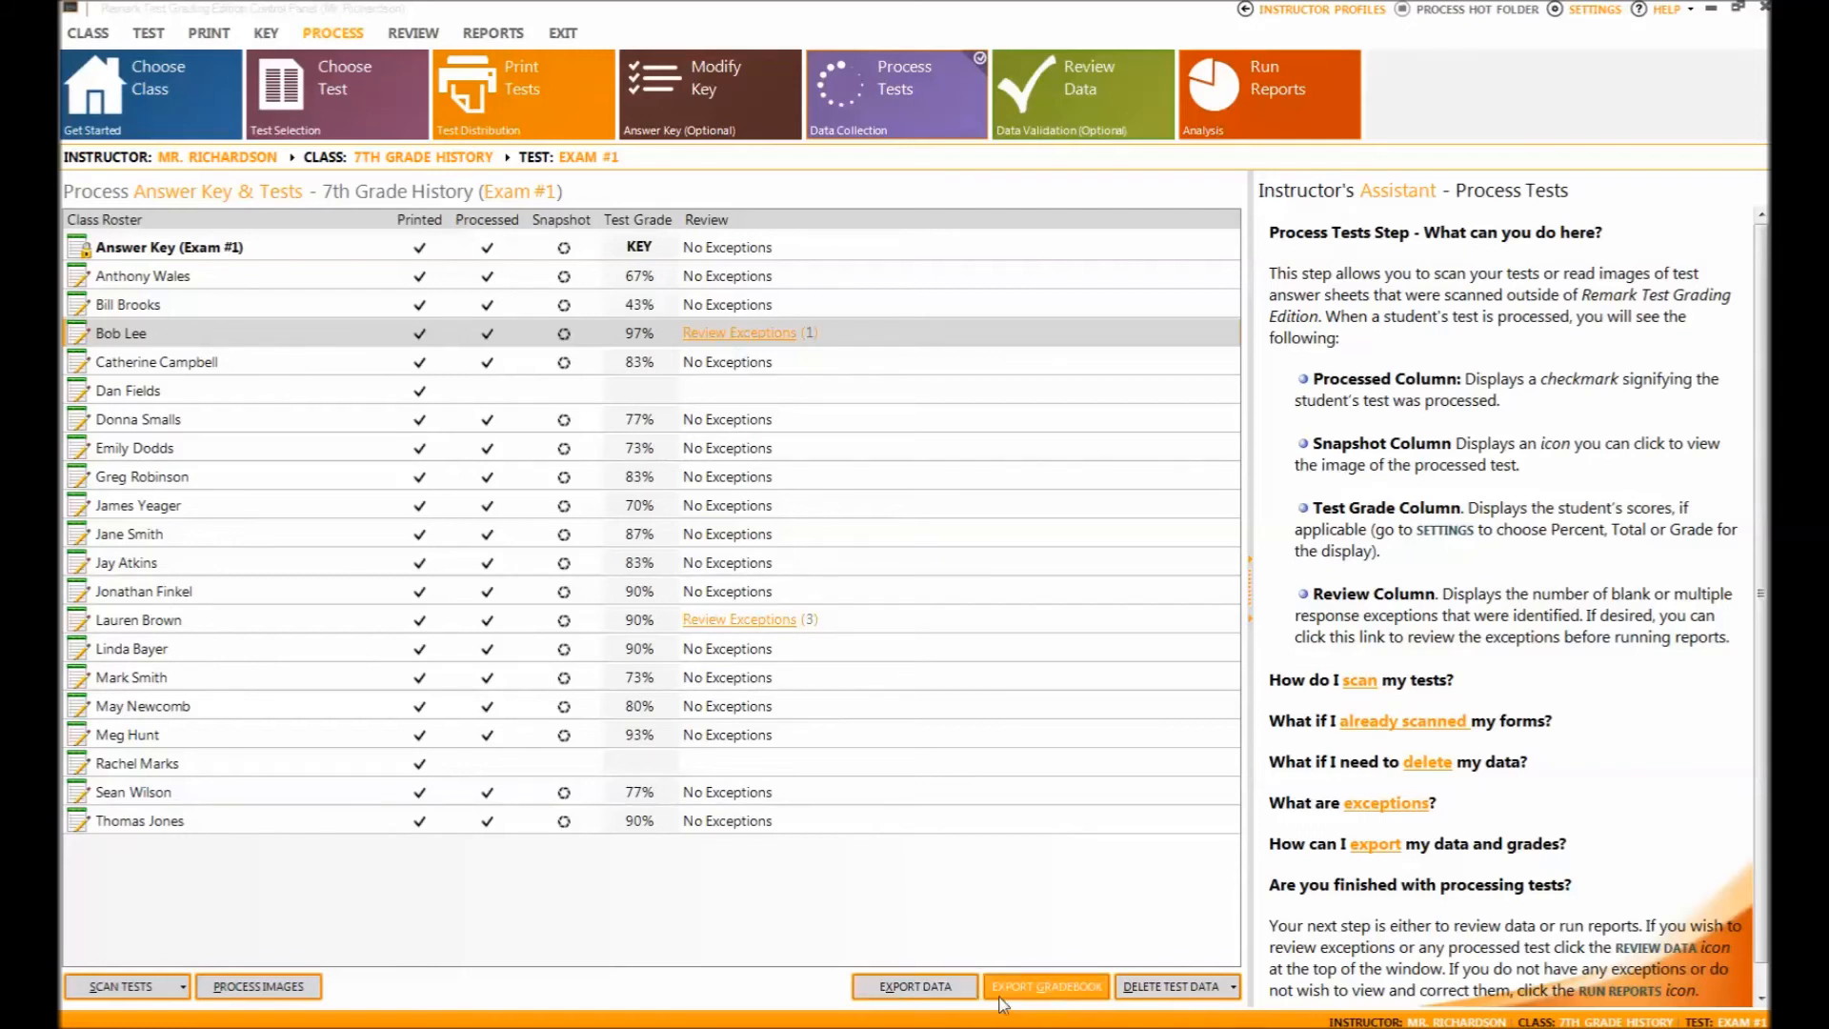
mouse_move(1046, 985)
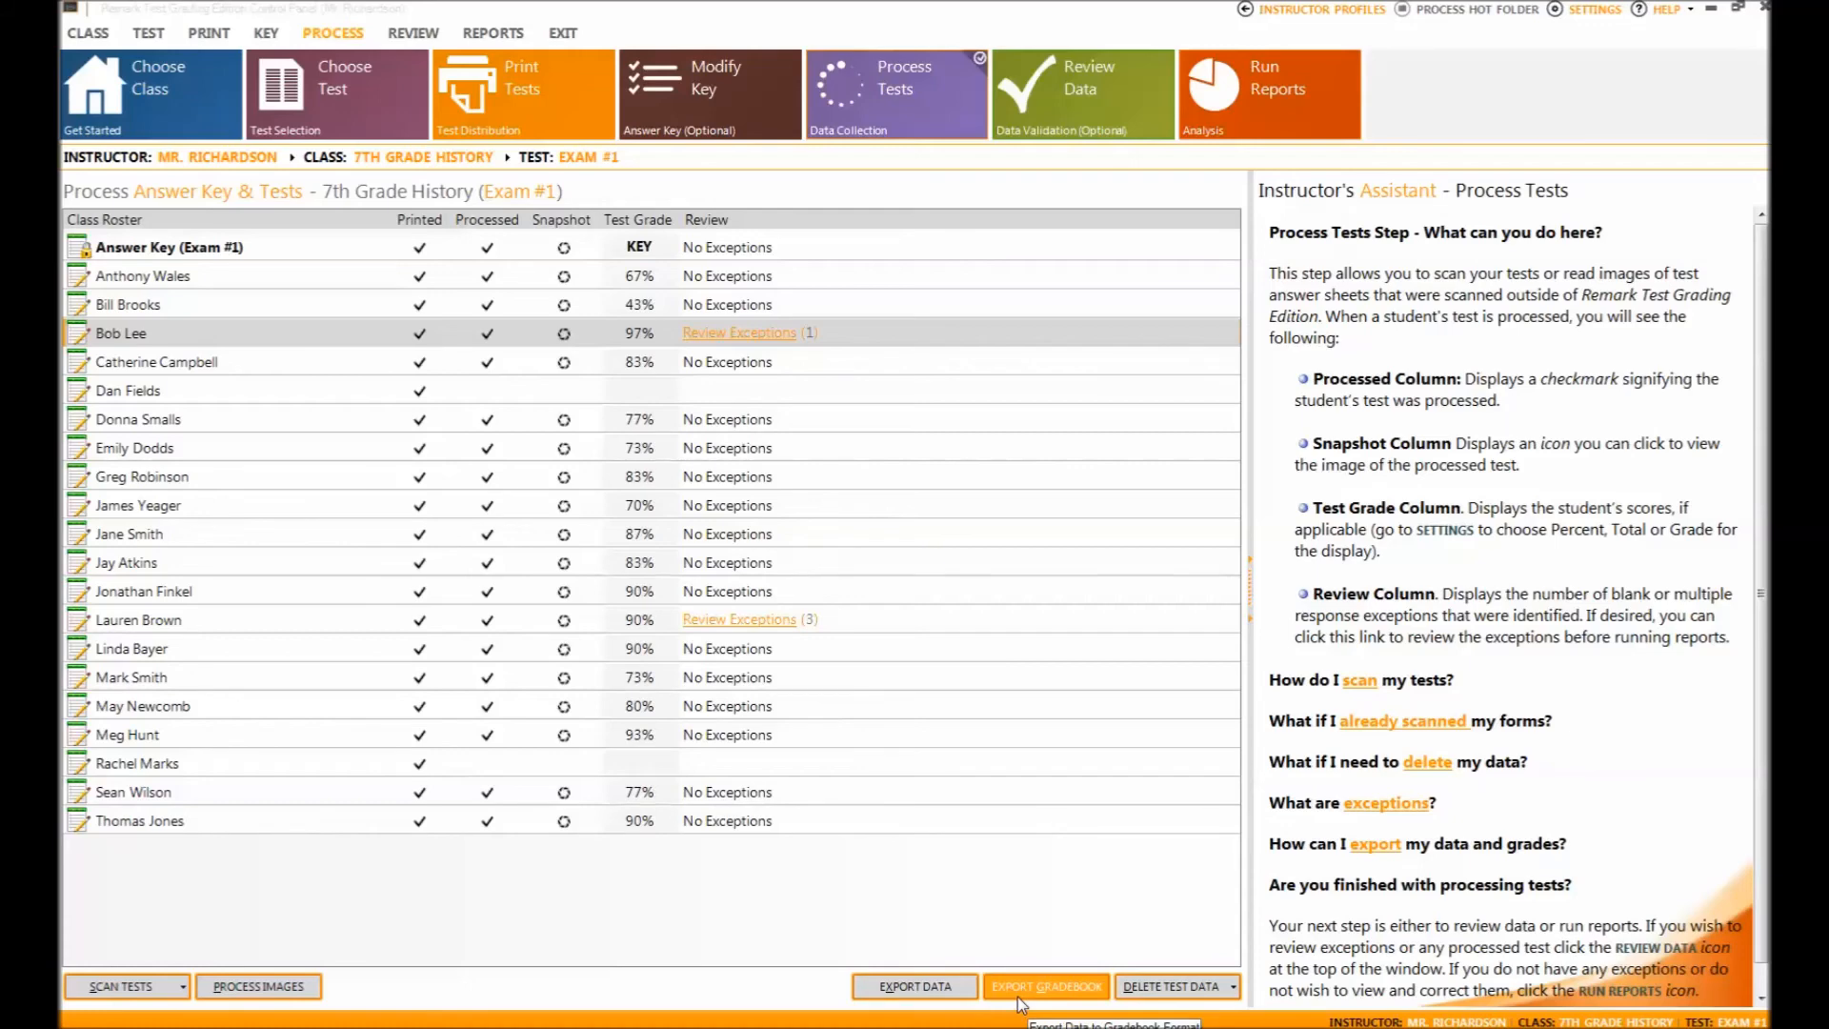
mouse_move(1168, 985)
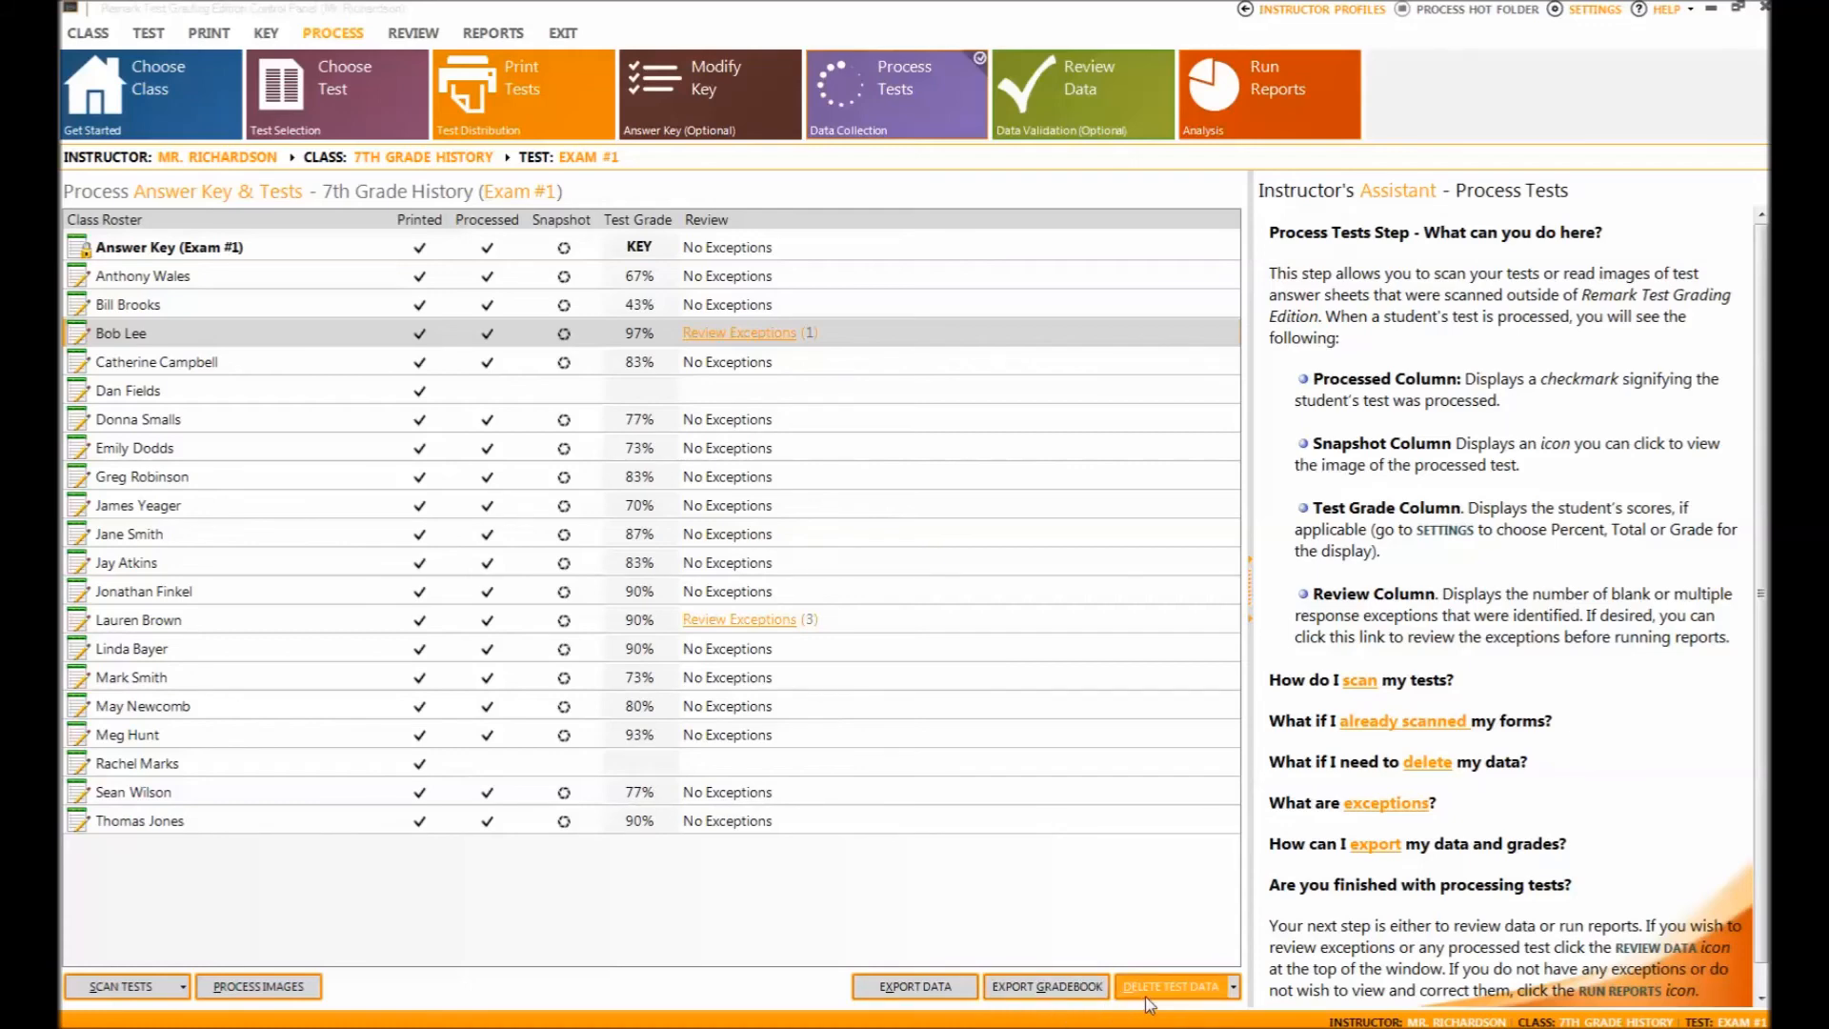
mouse_move(1175, 968)
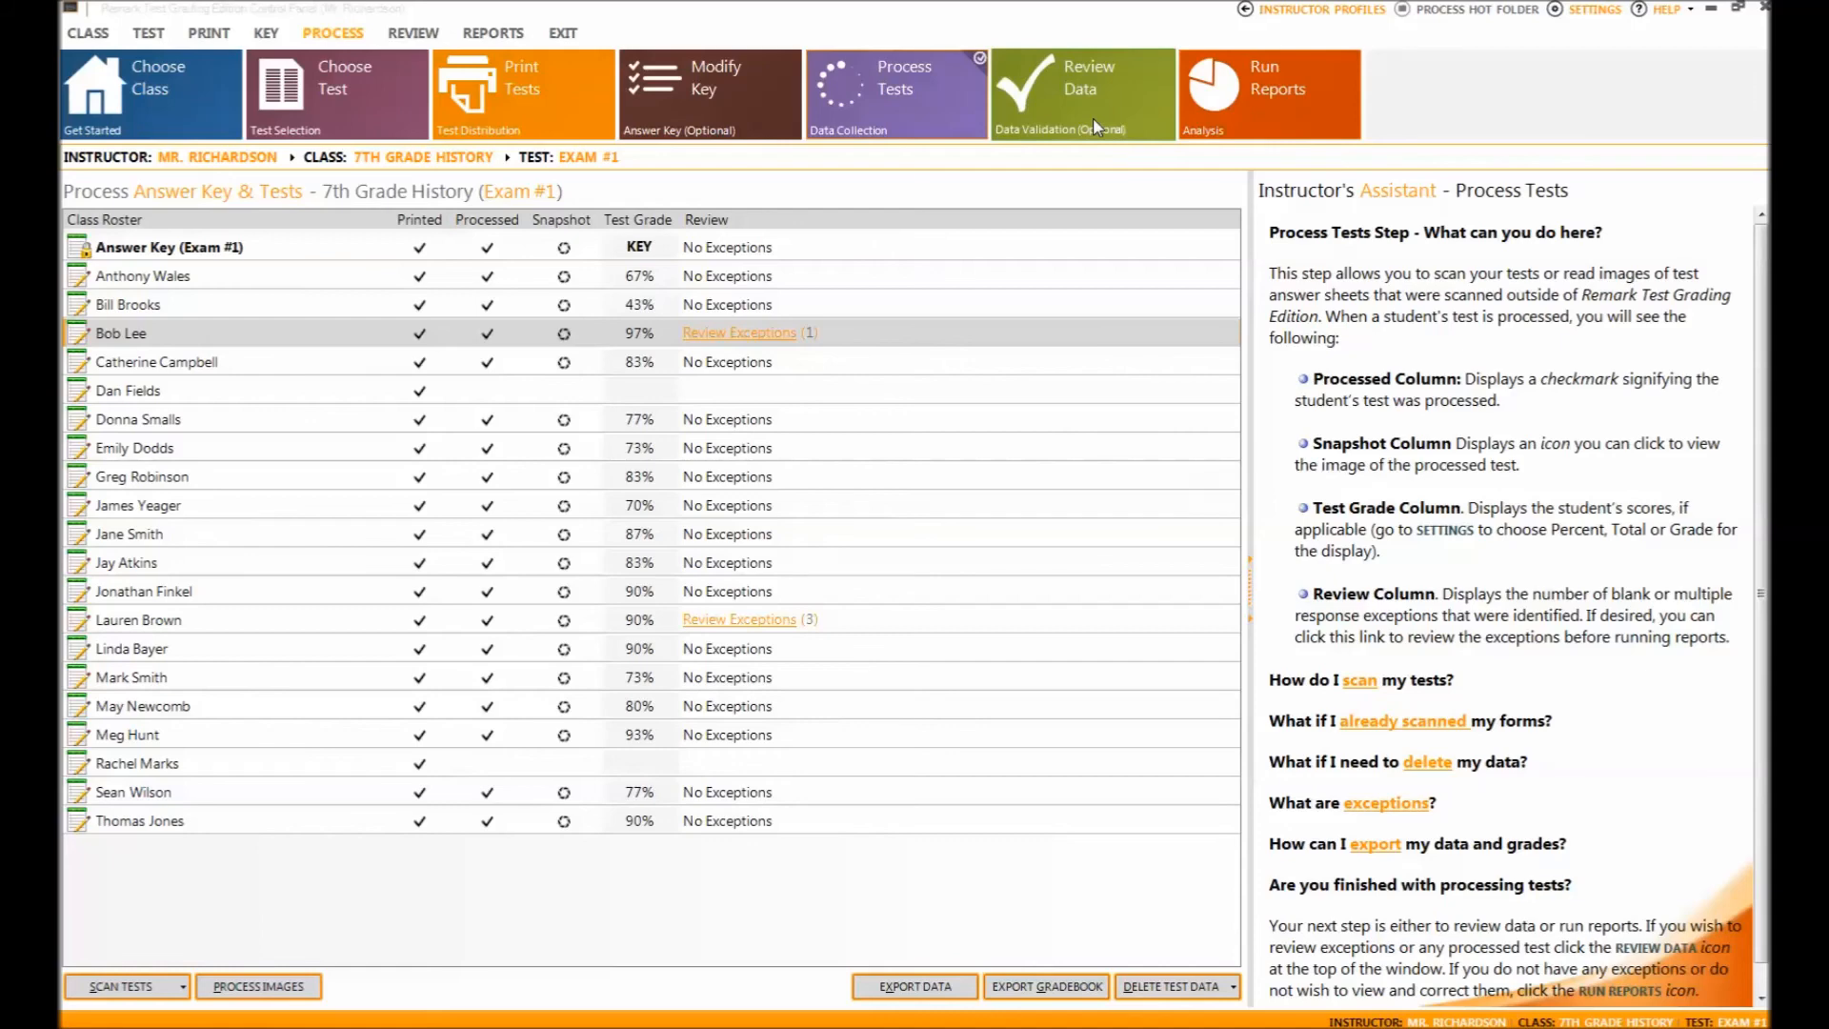
mouse_move(759, 351)
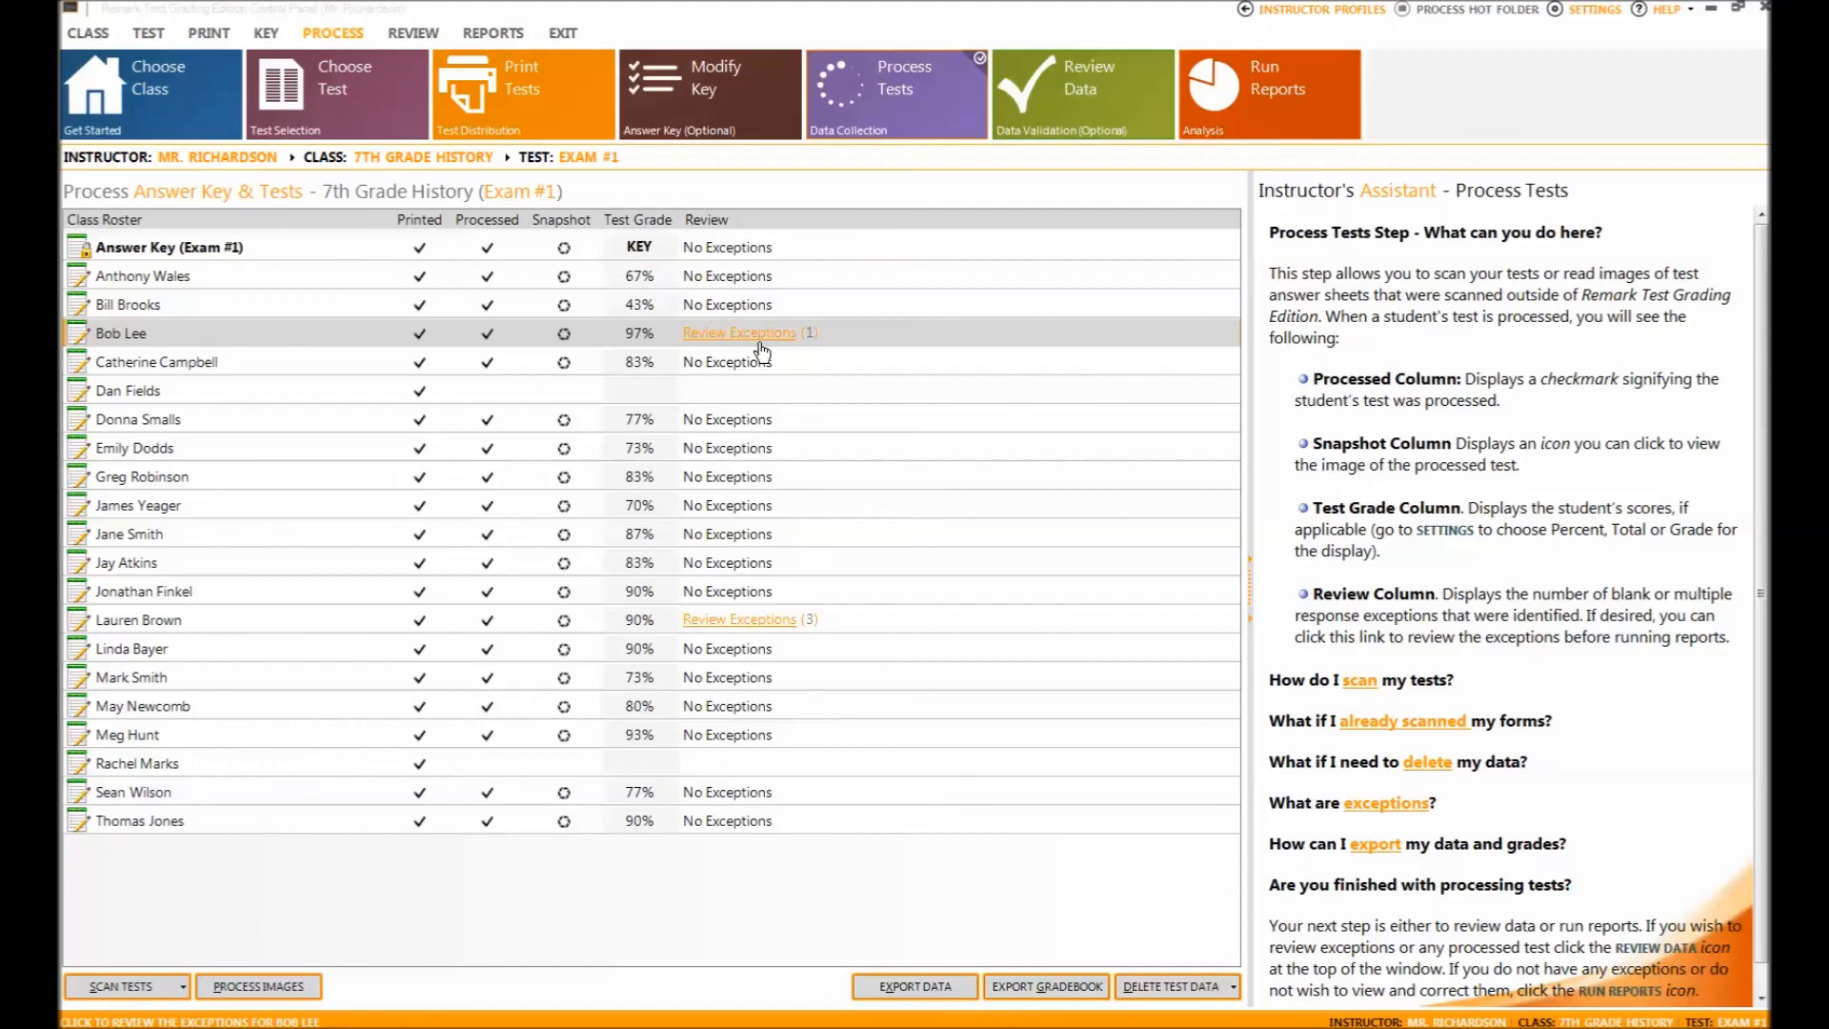
left_click(739, 332)
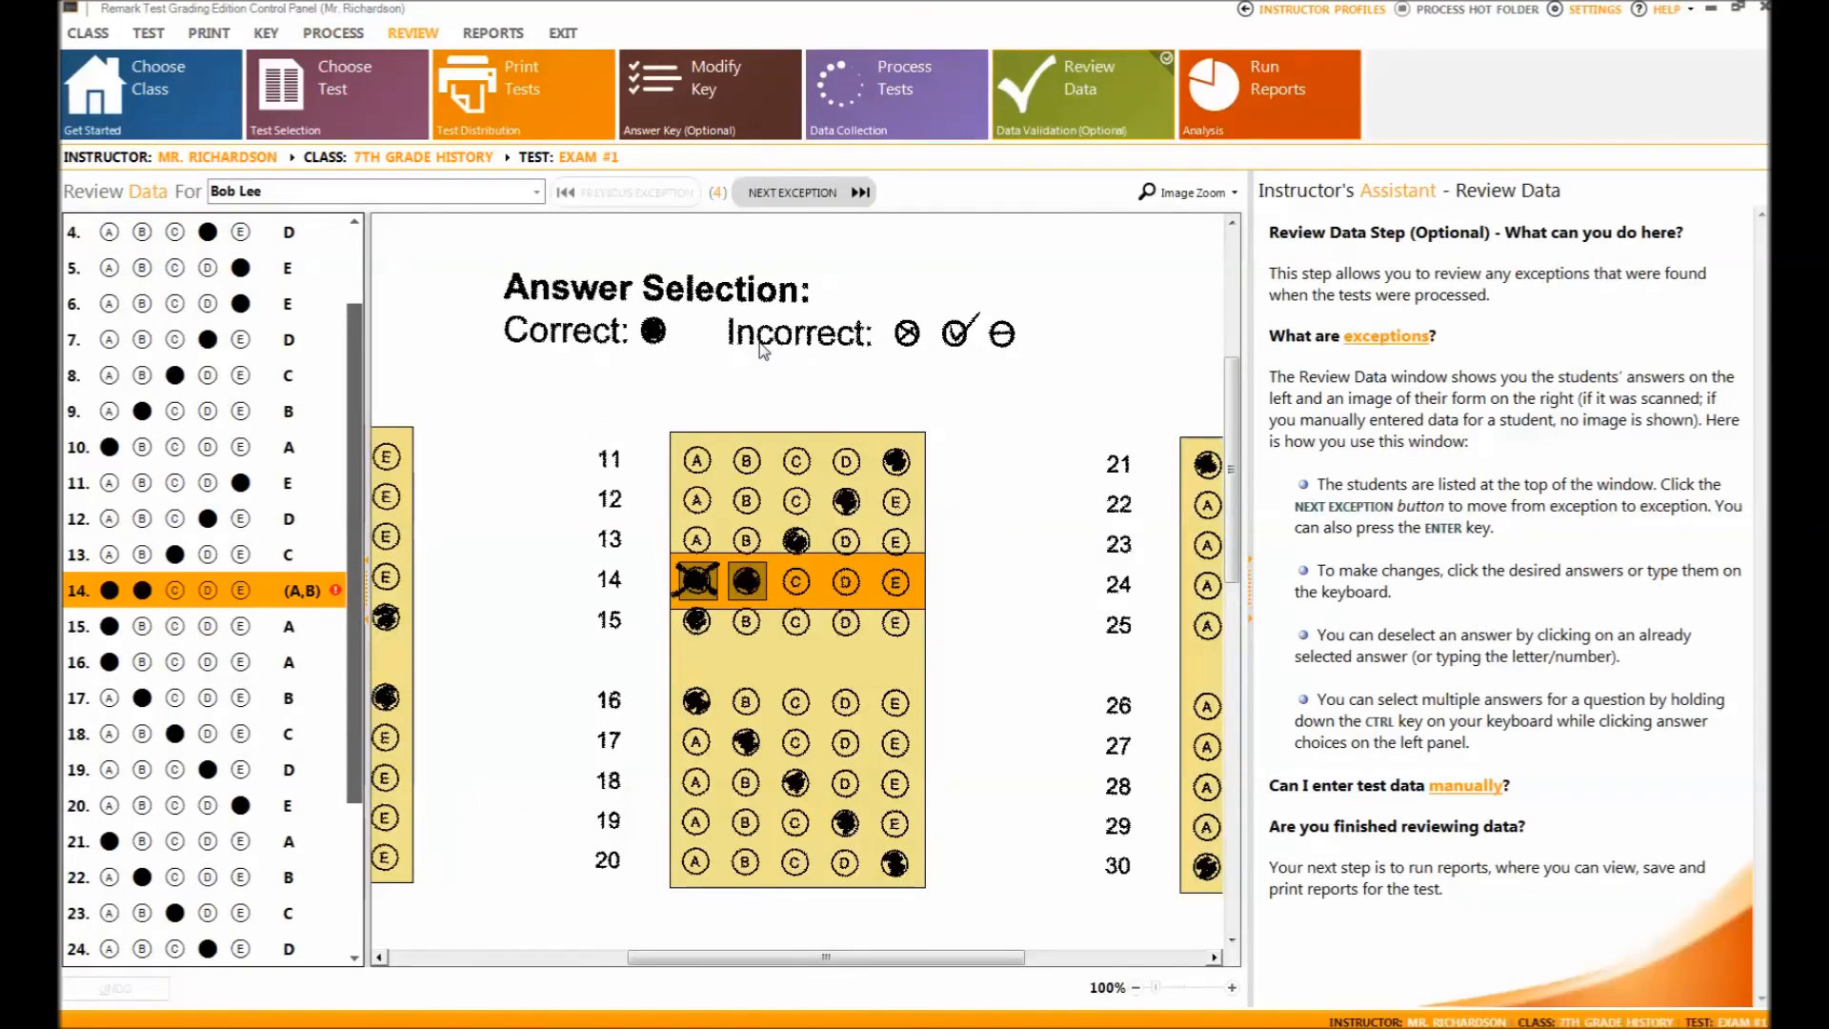
mouse_move(1015, 621)
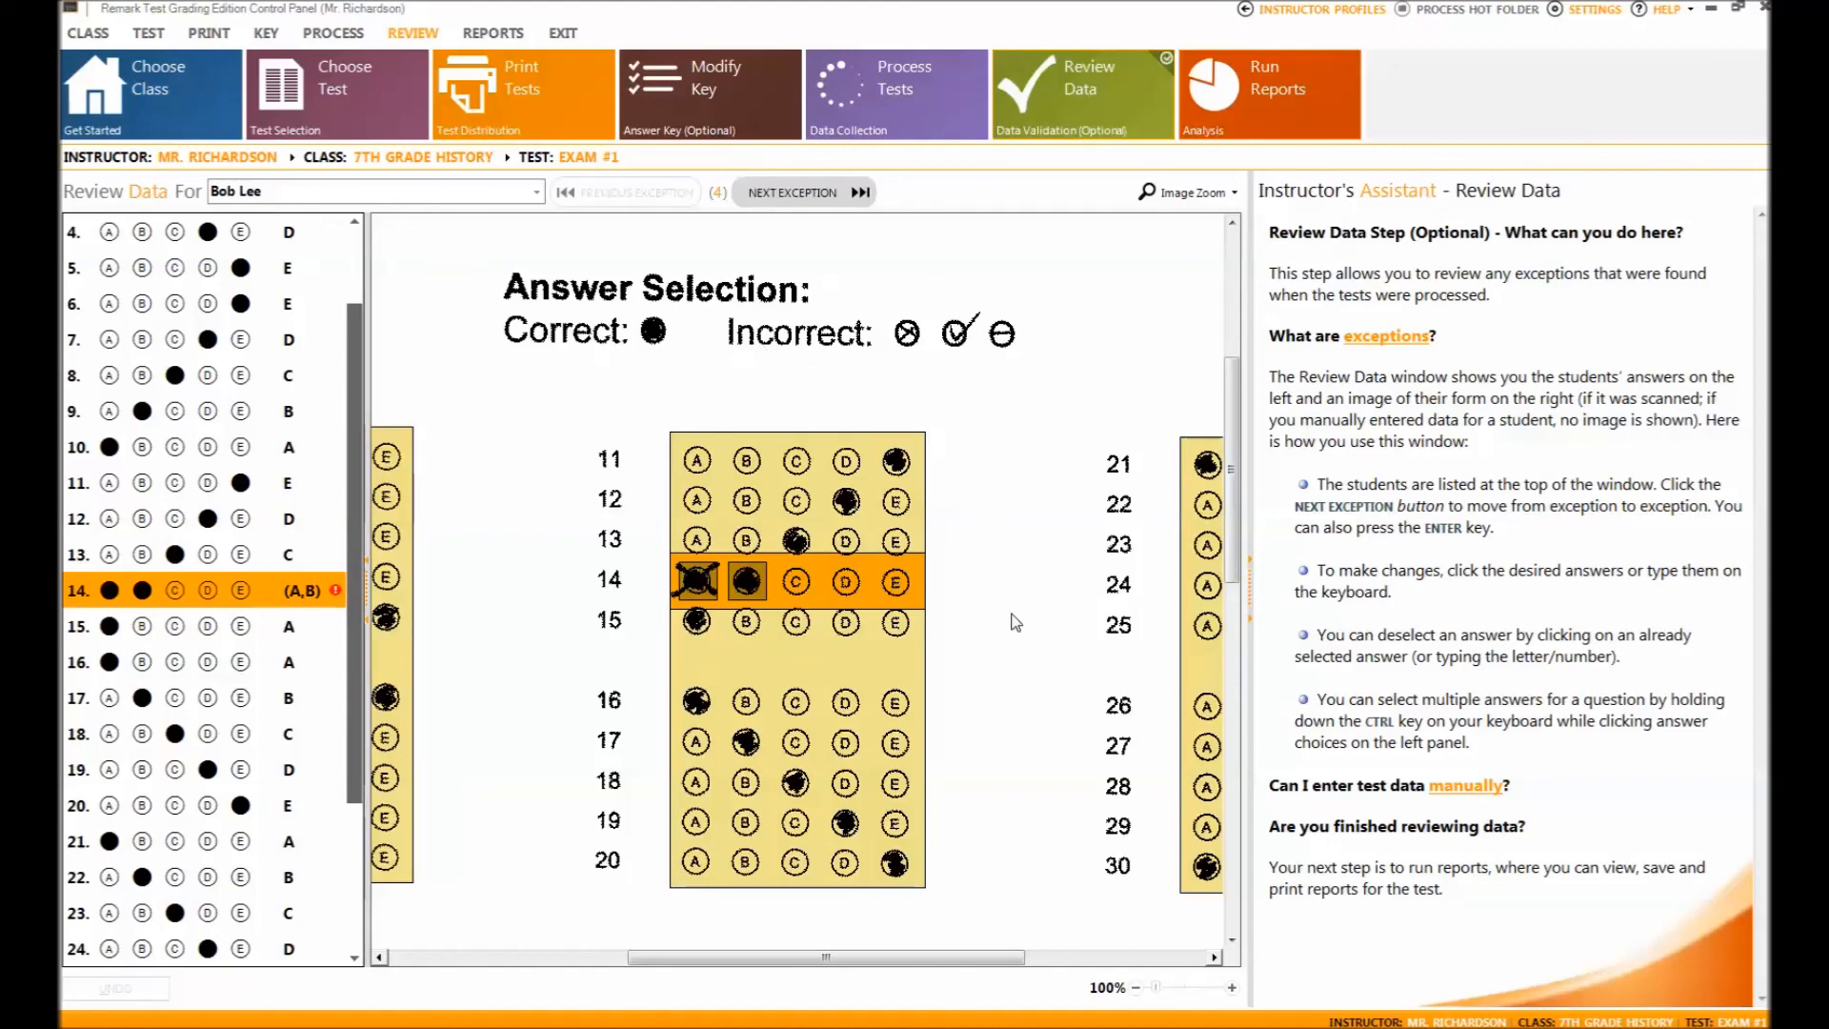